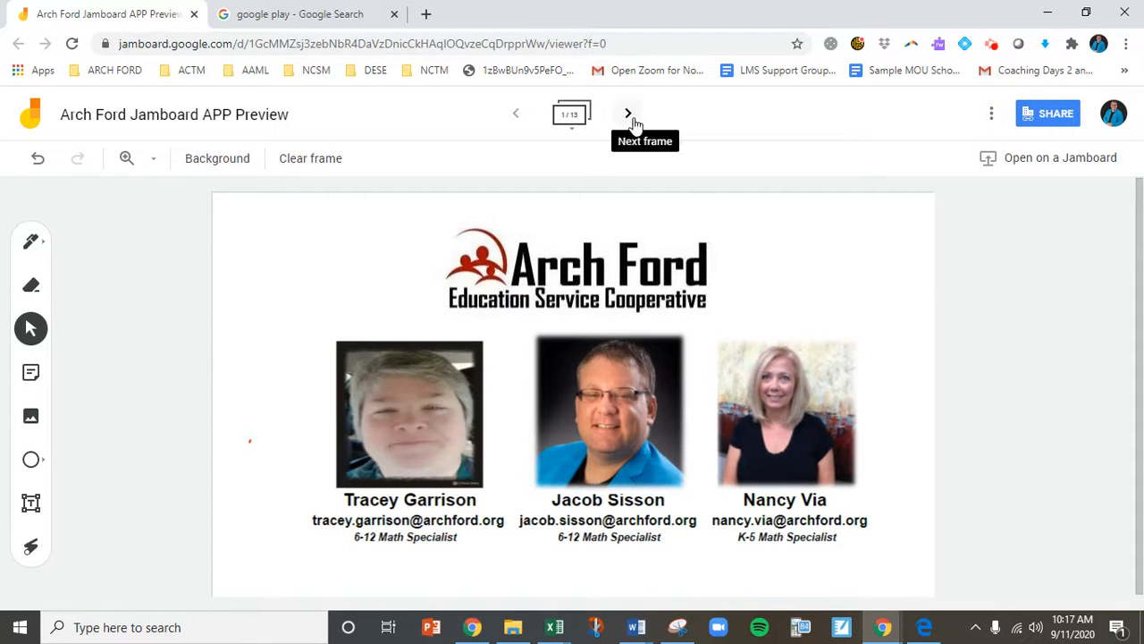
- Advance from the title frame to frame 2, 'What is it all about?'
click(628, 114)
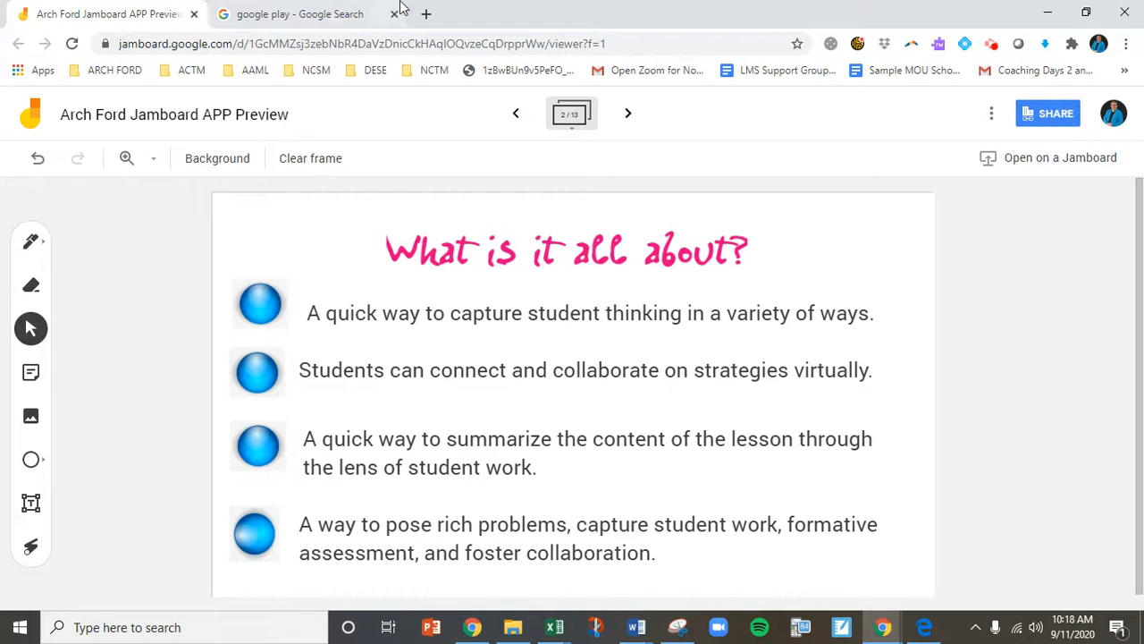
- Search Google Play for 'jamboard', open its installed app page, and scroll the Google apps list
click(295, 14)
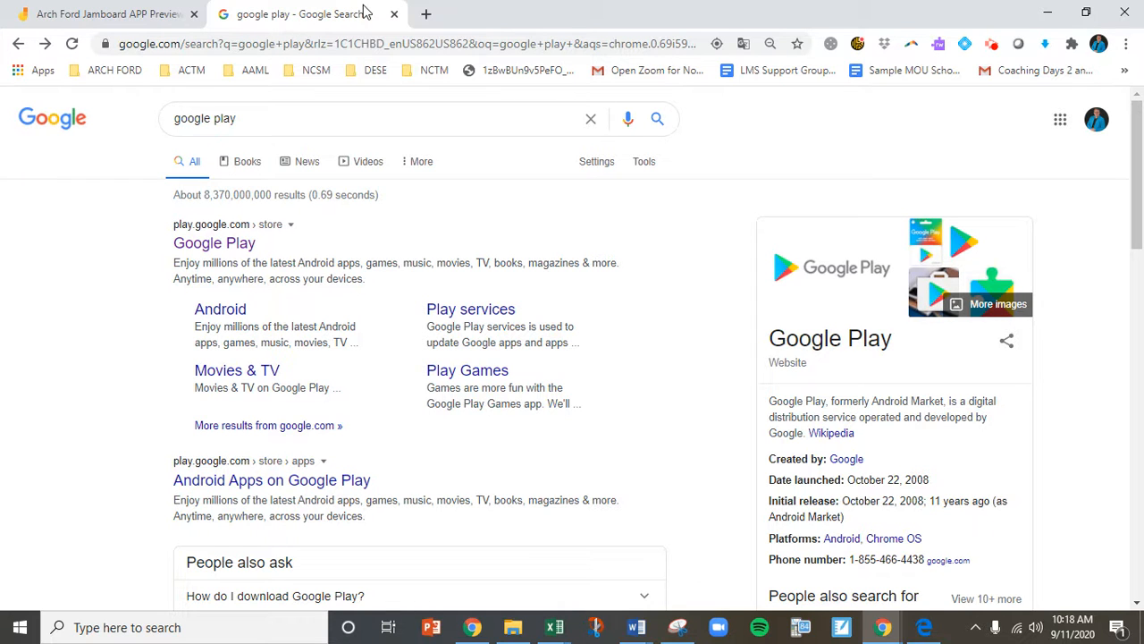
click(213, 242)
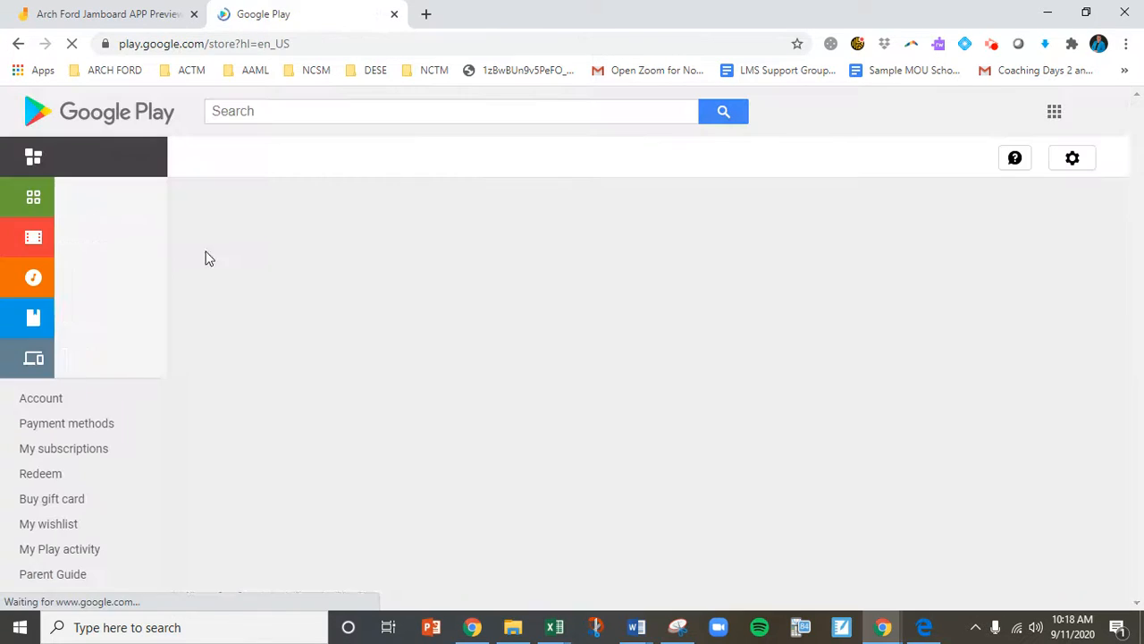
text(jamboard)
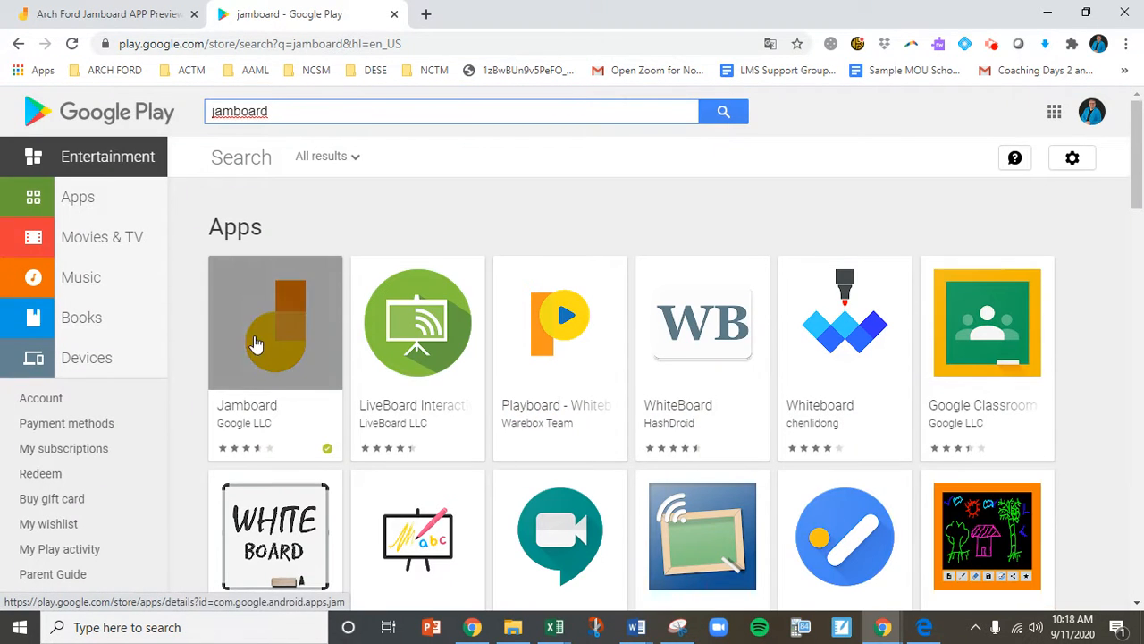
click(274, 322)
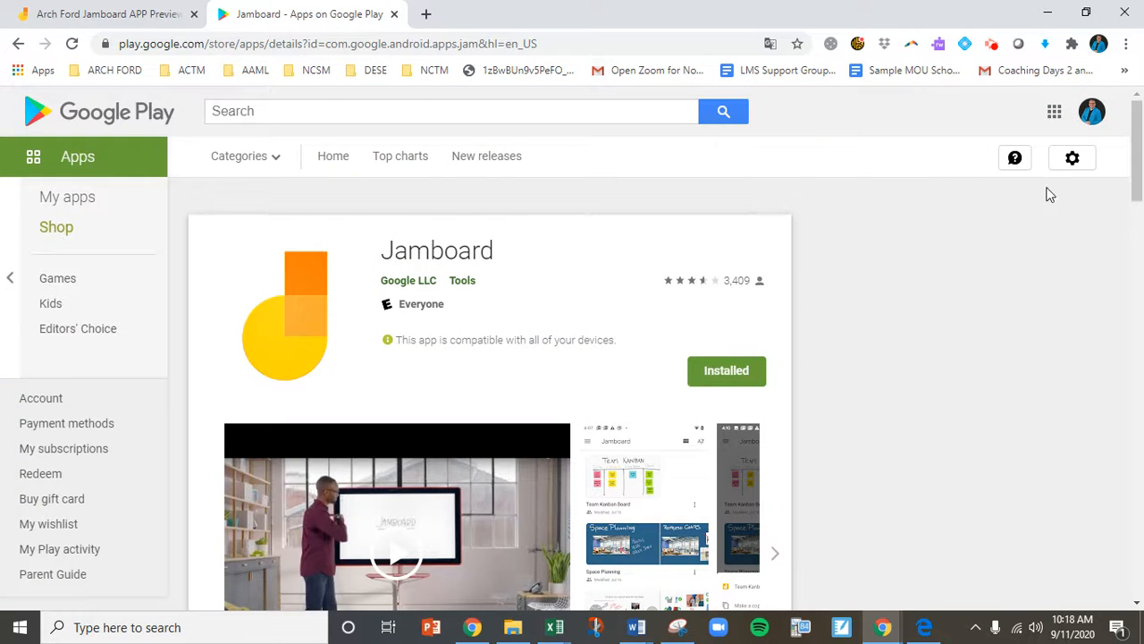
click(1053, 111)
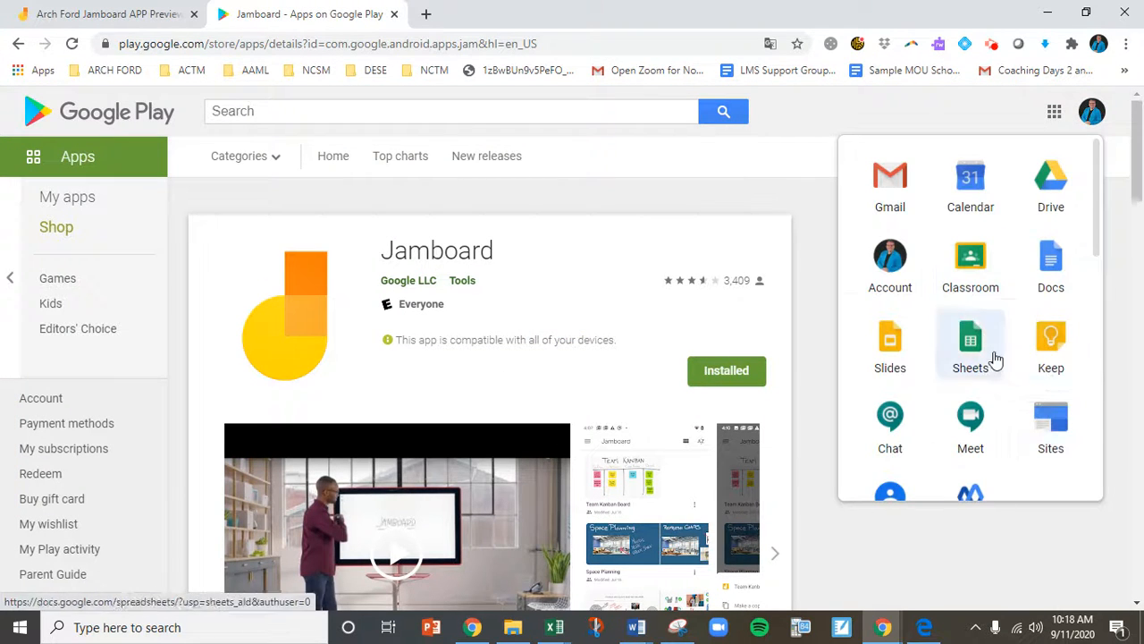
scroll(down, 3)
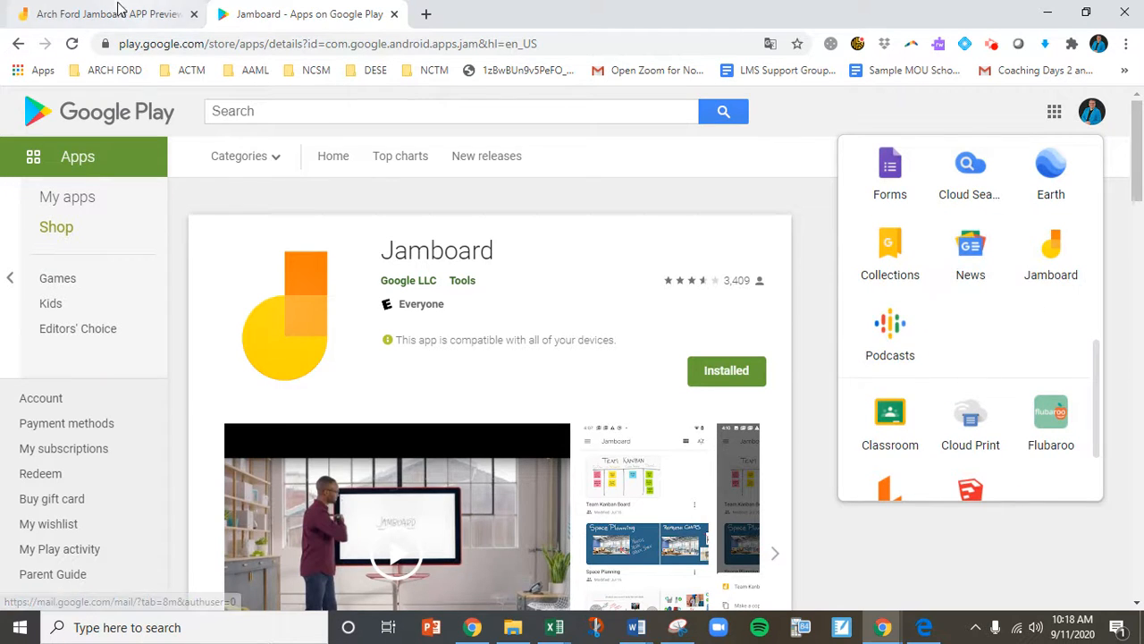
- Return to the lesson deck and insert a blank frame after frame 2, making 14 frames
click(98, 13)
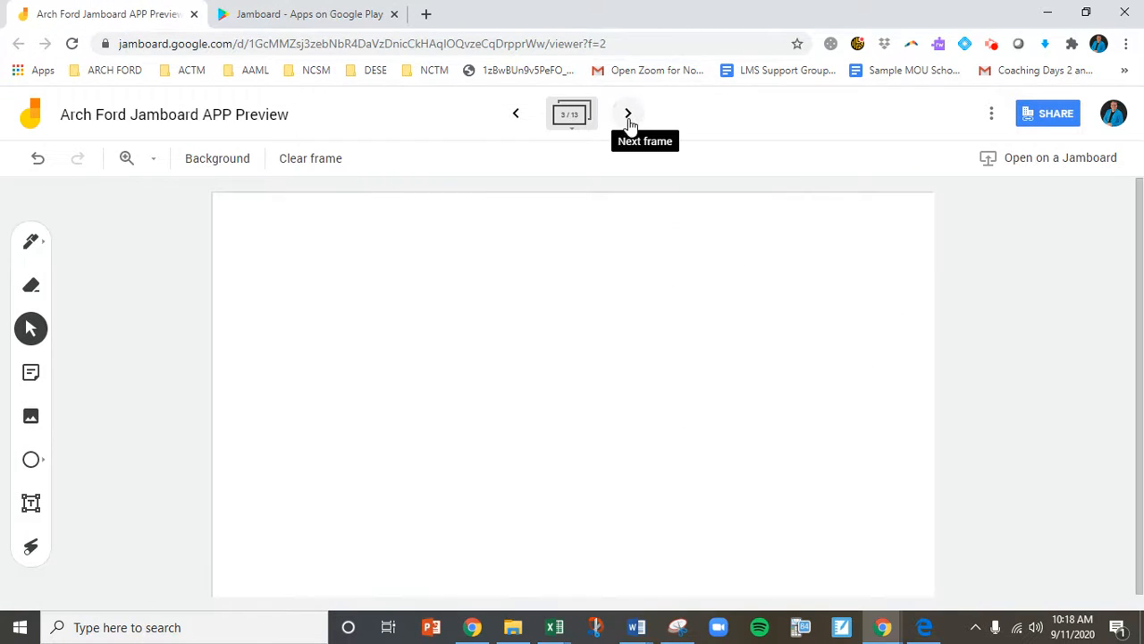
mouse_move(426, 18)
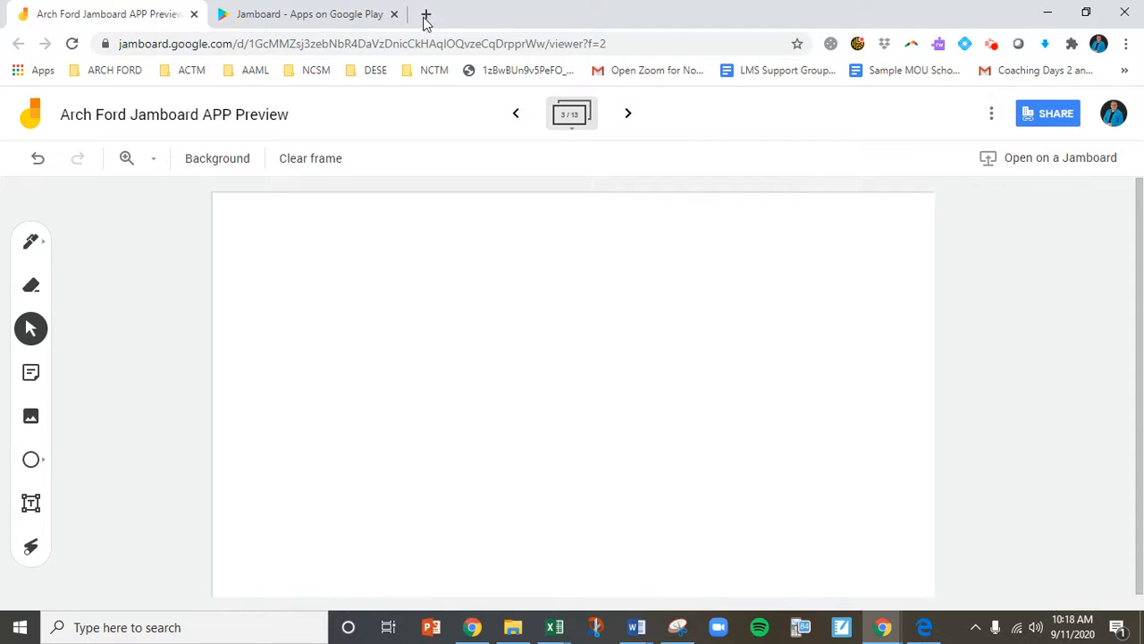
mouse_move(713, 161)
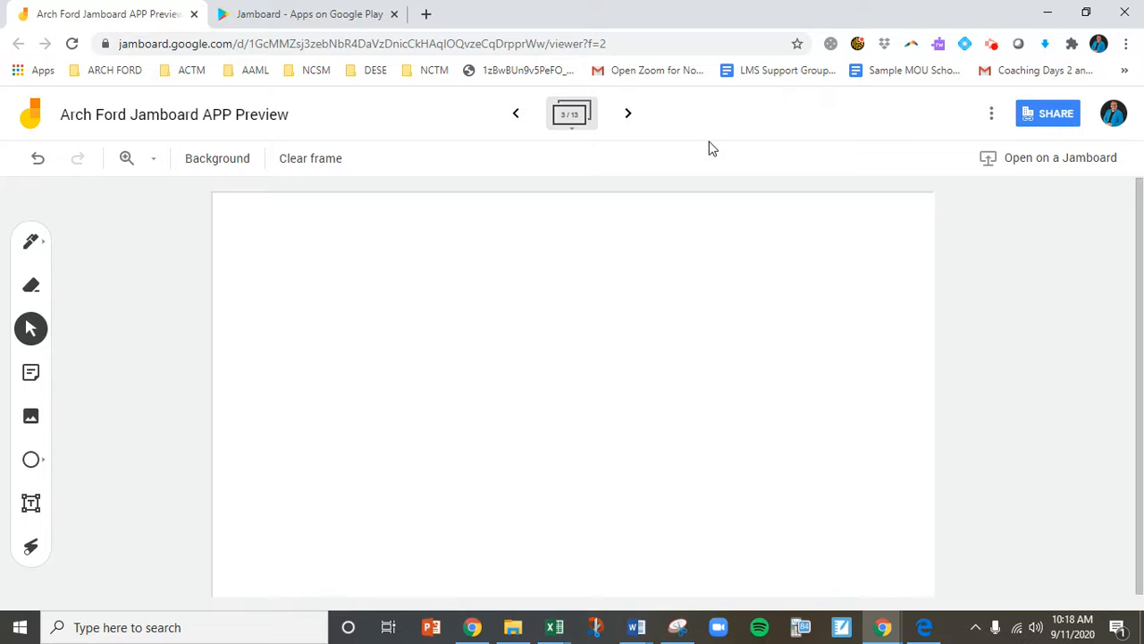
mouse_move(579, 172)
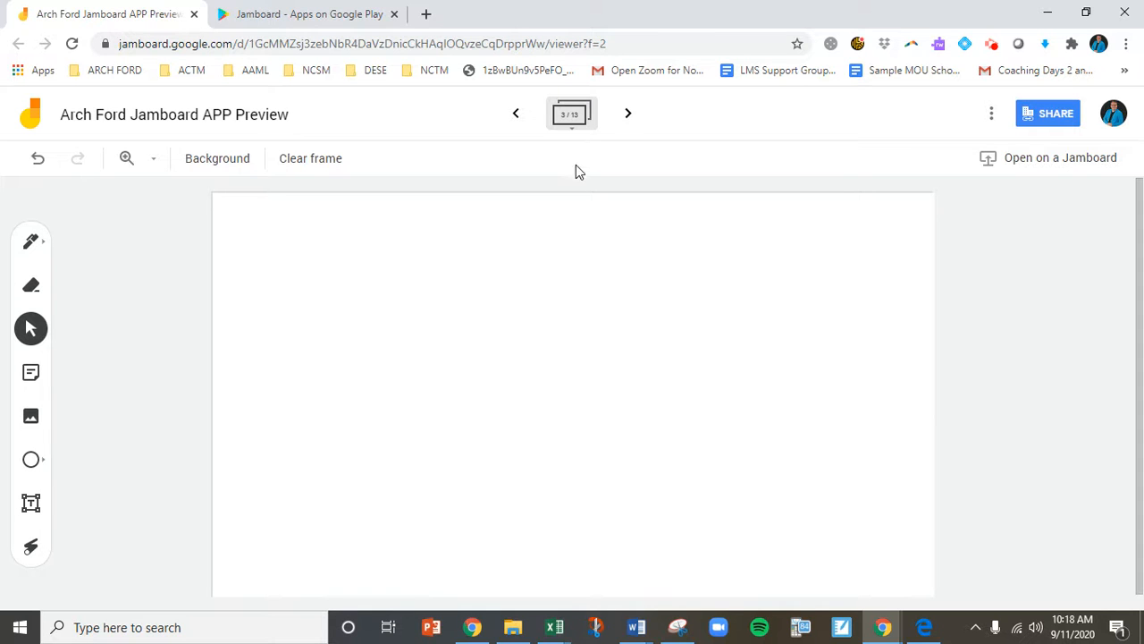
mouse_move(569, 114)
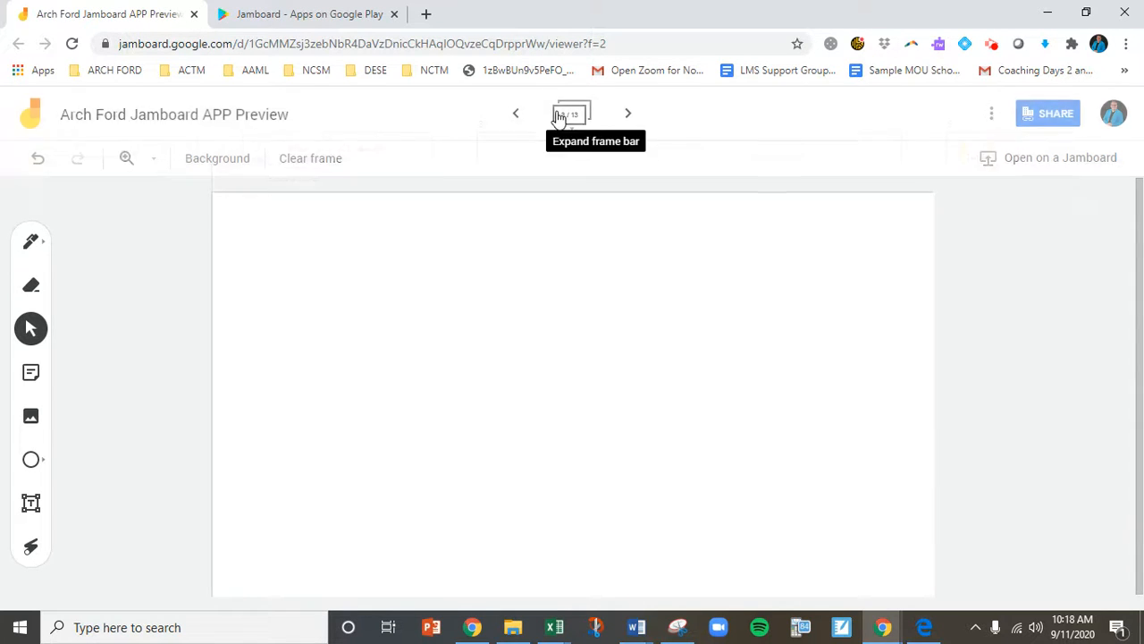
click(571, 114)
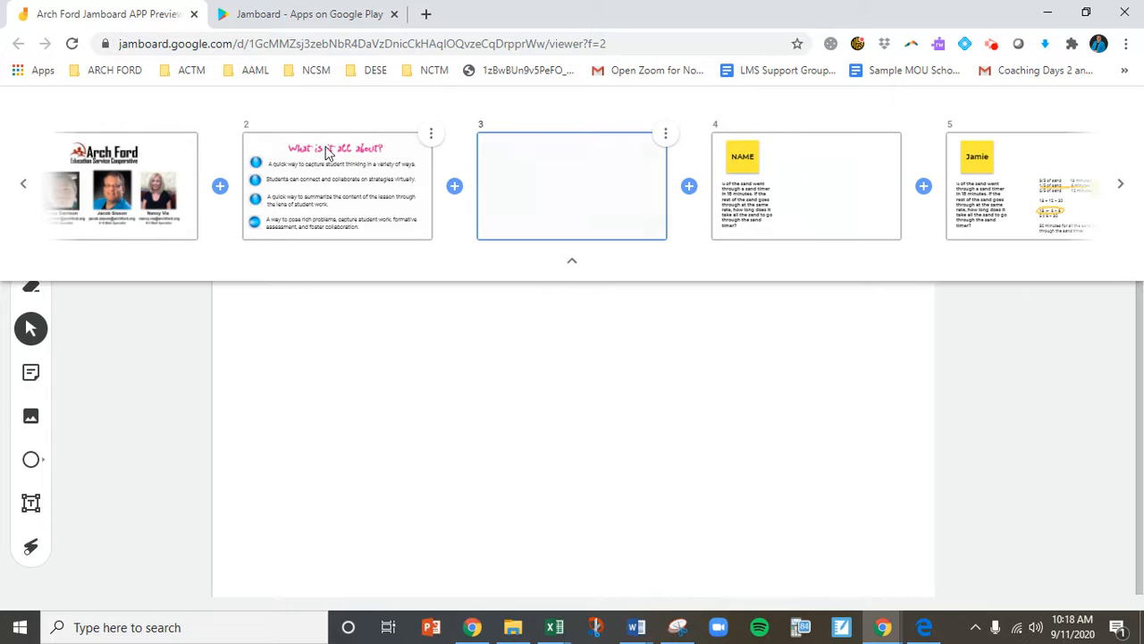
click(665, 133)
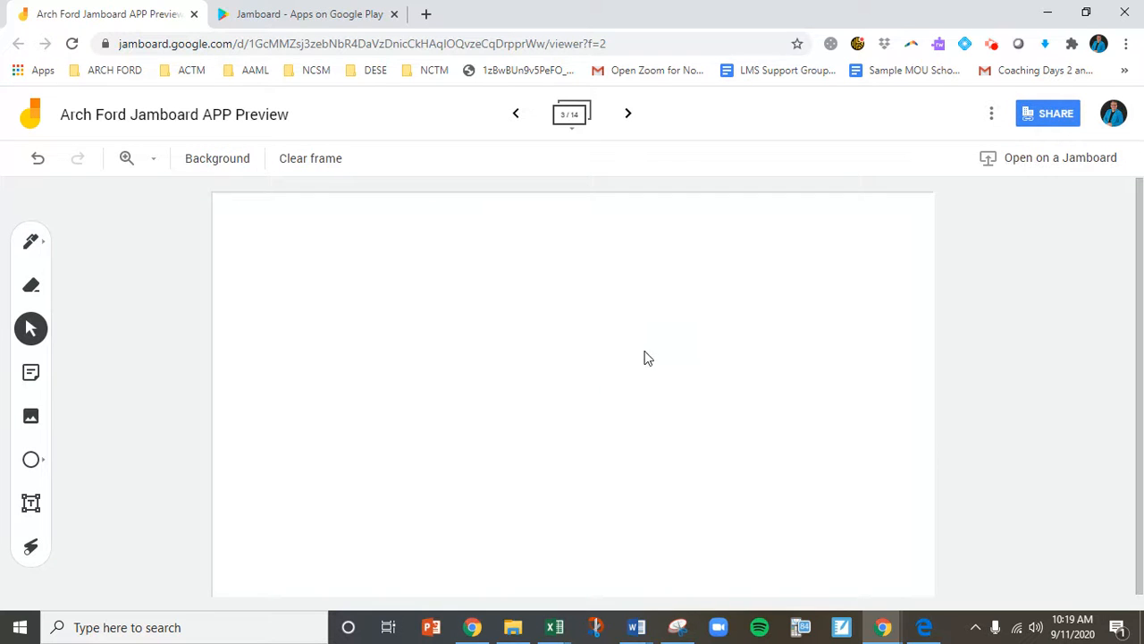
mouse_move(449, 371)
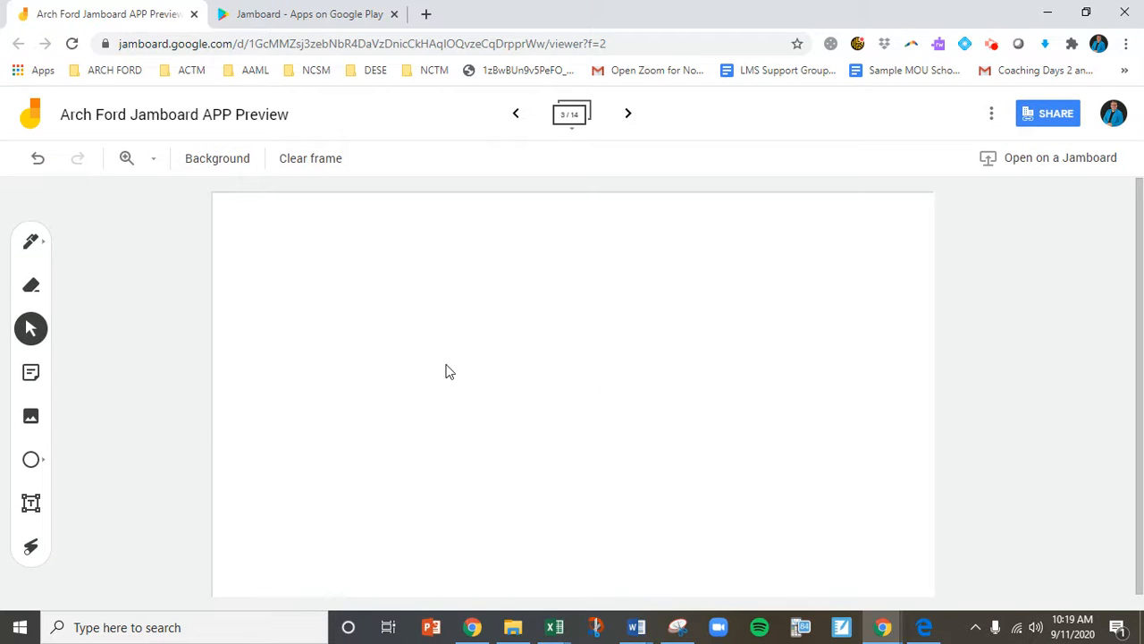
mouse_move(355, 296)
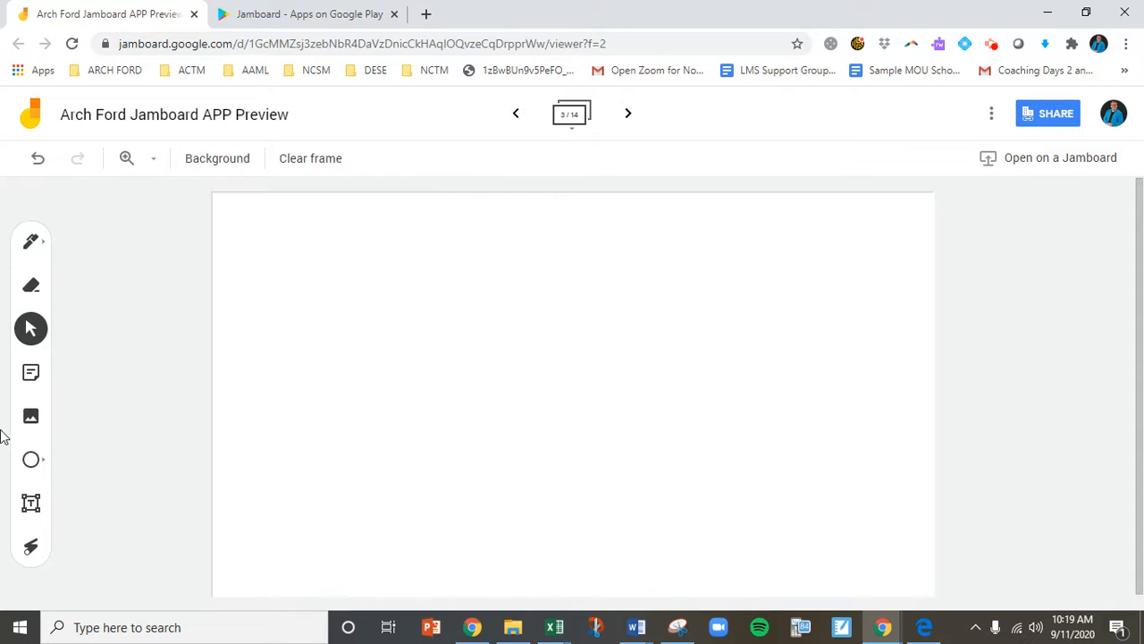
mouse_move(48, 435)
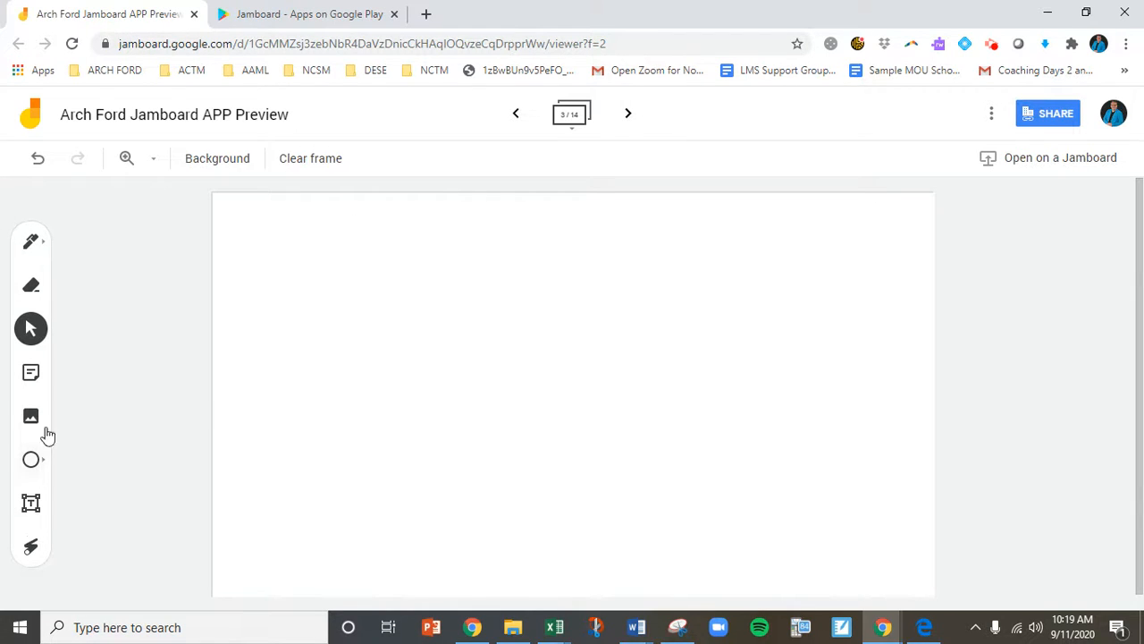
- Try the pen and its style options on the blank frame, then return to Select
click(31, 240)
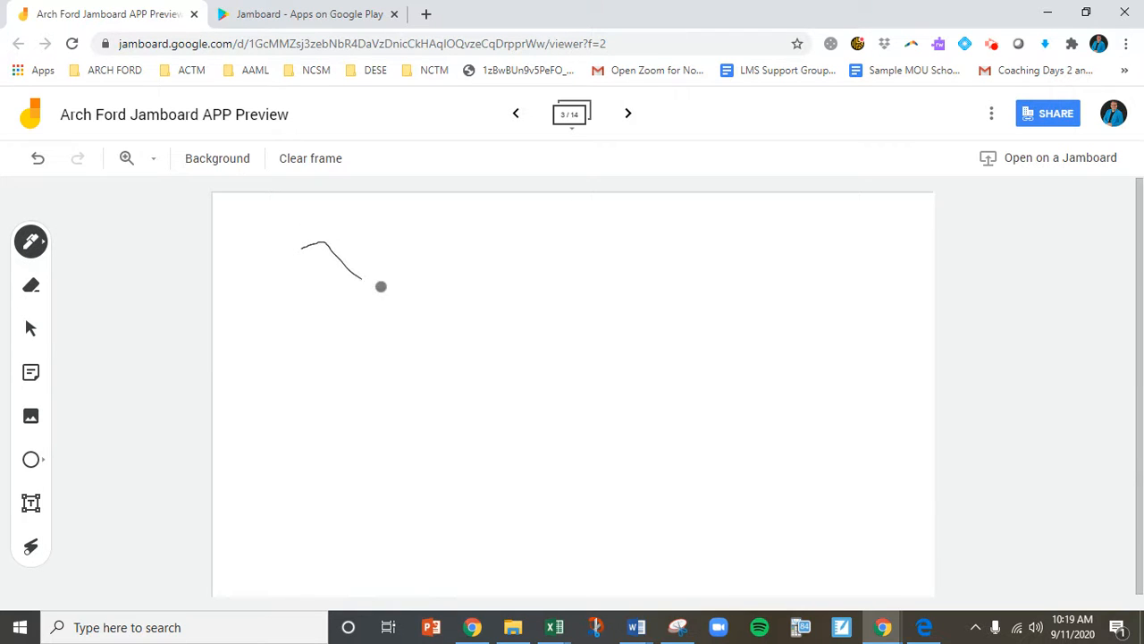
click(30, 241)
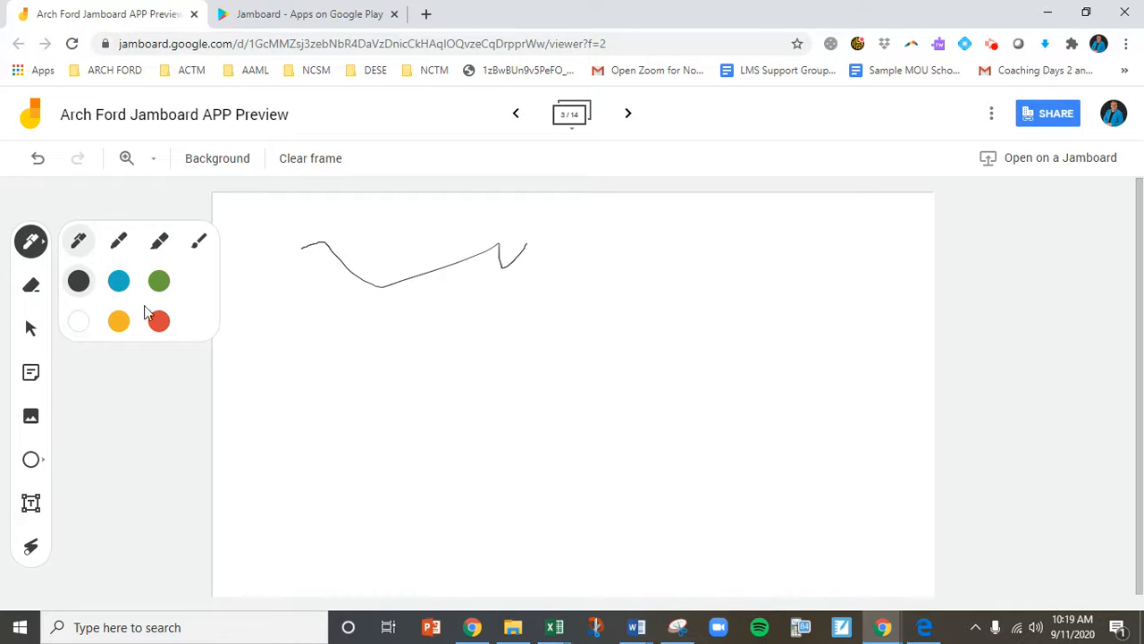
mouse_move(79, 281)
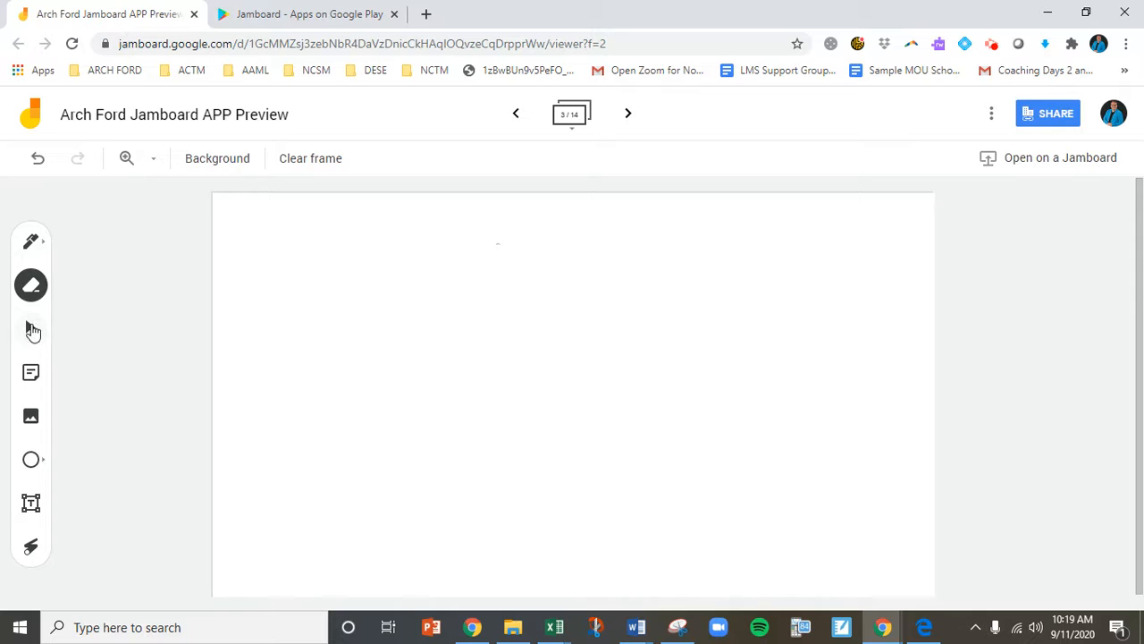
click(30, 328)
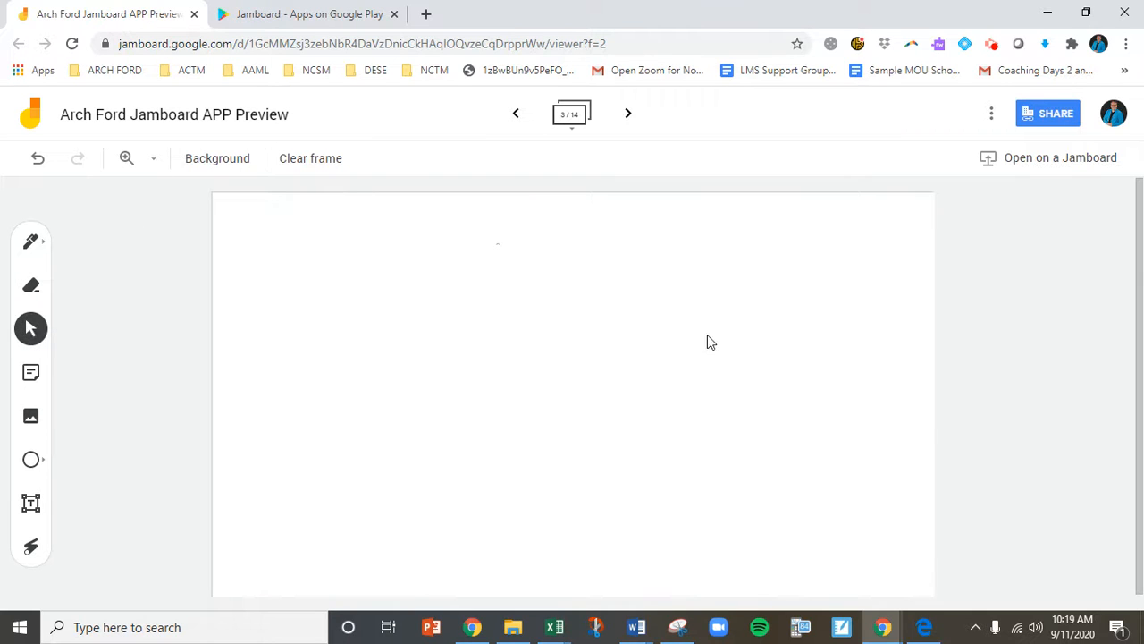
mouse_move(428, 410)
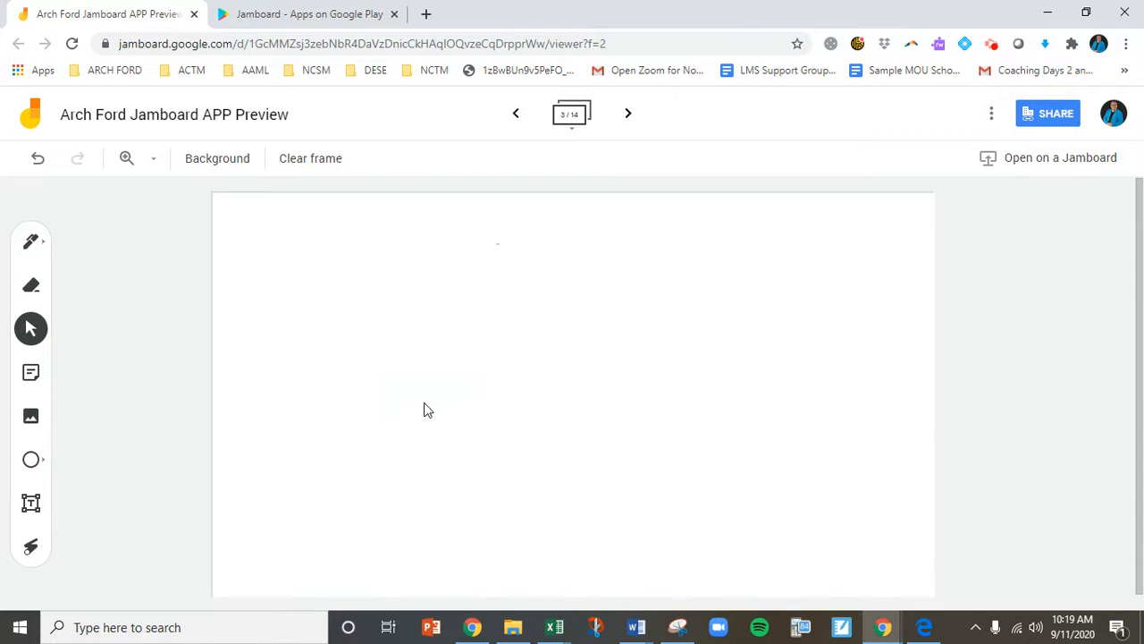
mouse_move(30, 372)
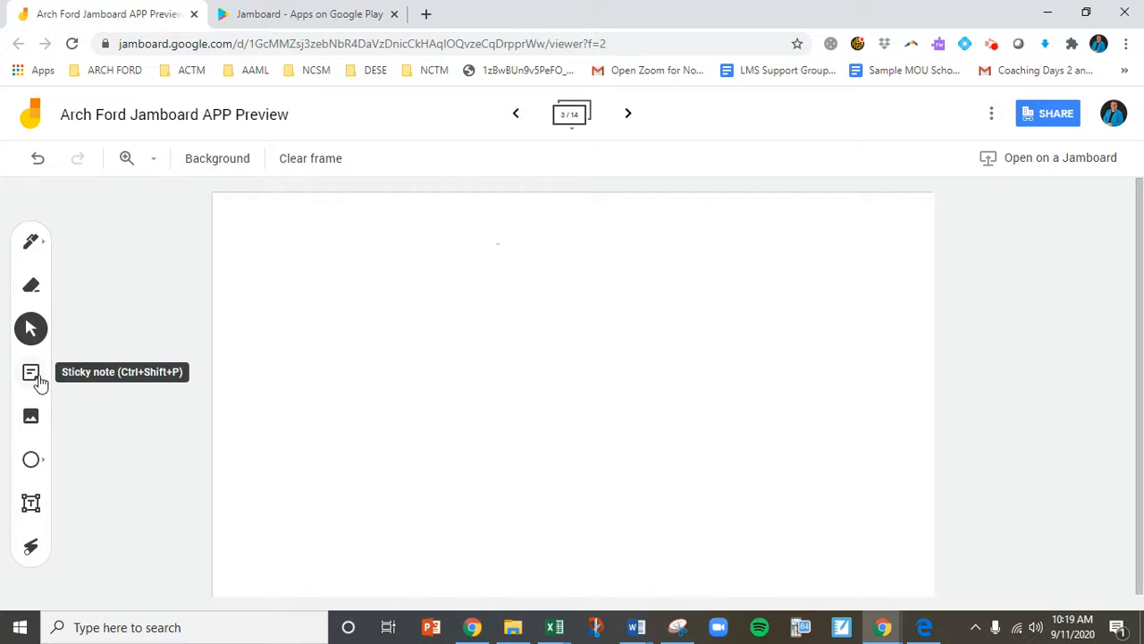
- Add a blue sticky note reading 'asdfad' near the top-left of frame 3
click(31, 371)
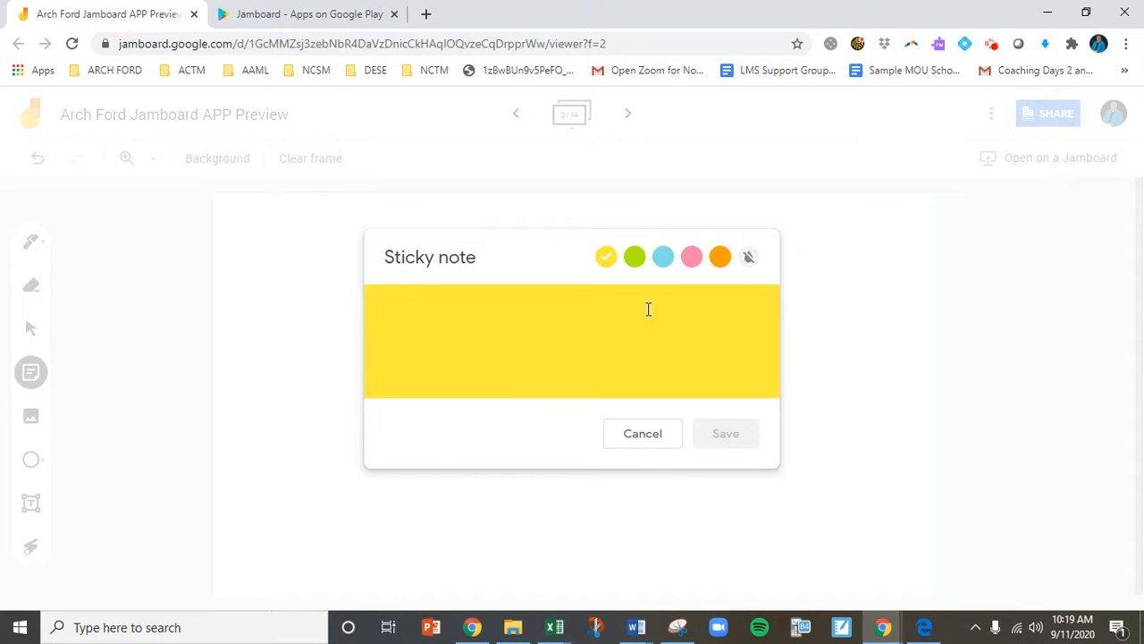
click(663, 257)
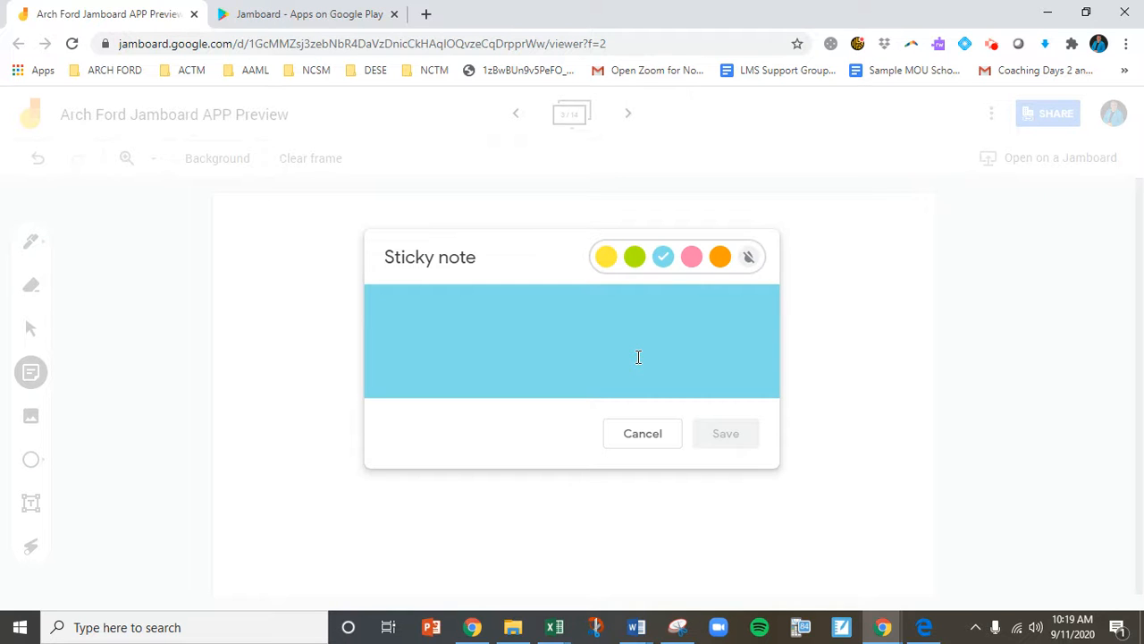
text(asdfad)
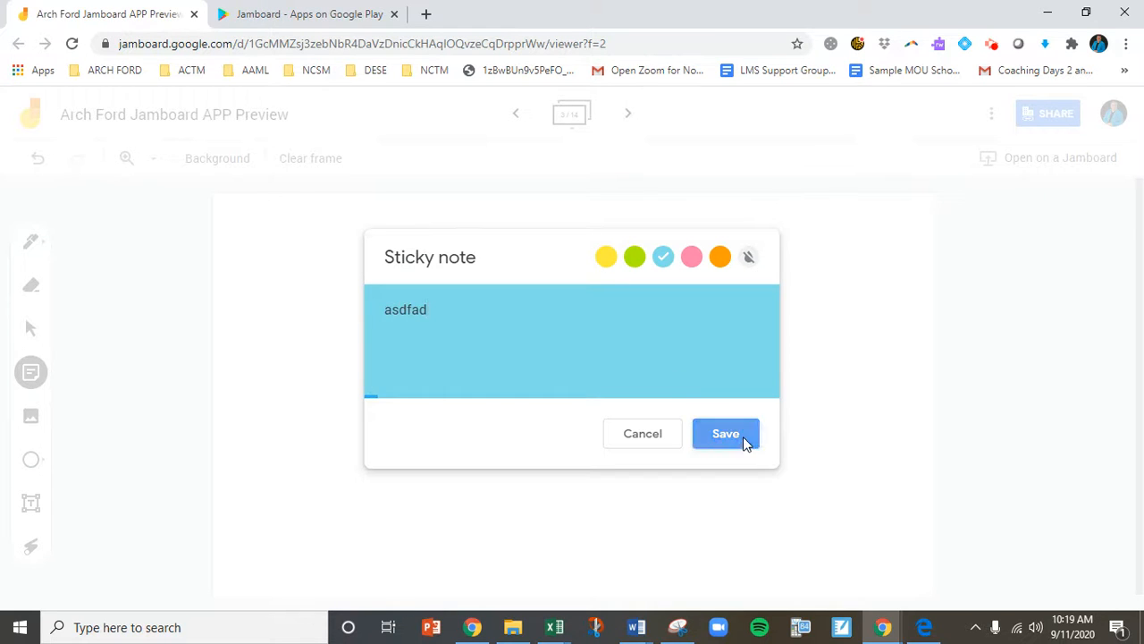
click(725, 433)
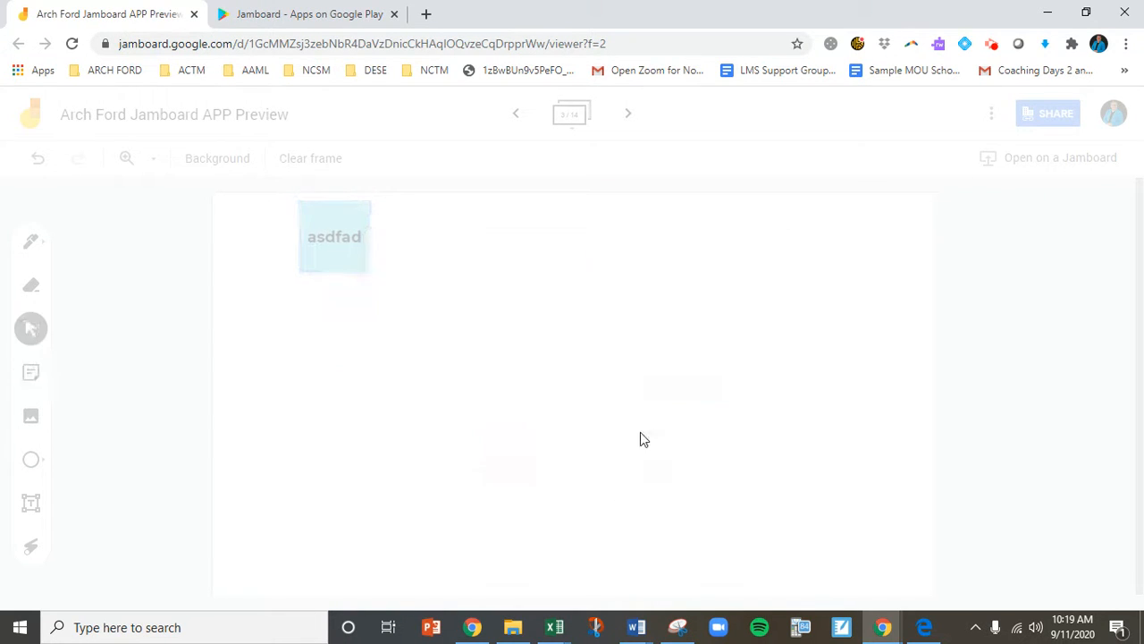
- Upload the NCSM Affiliates map image from the computer below the sticky note
click(31, 416)
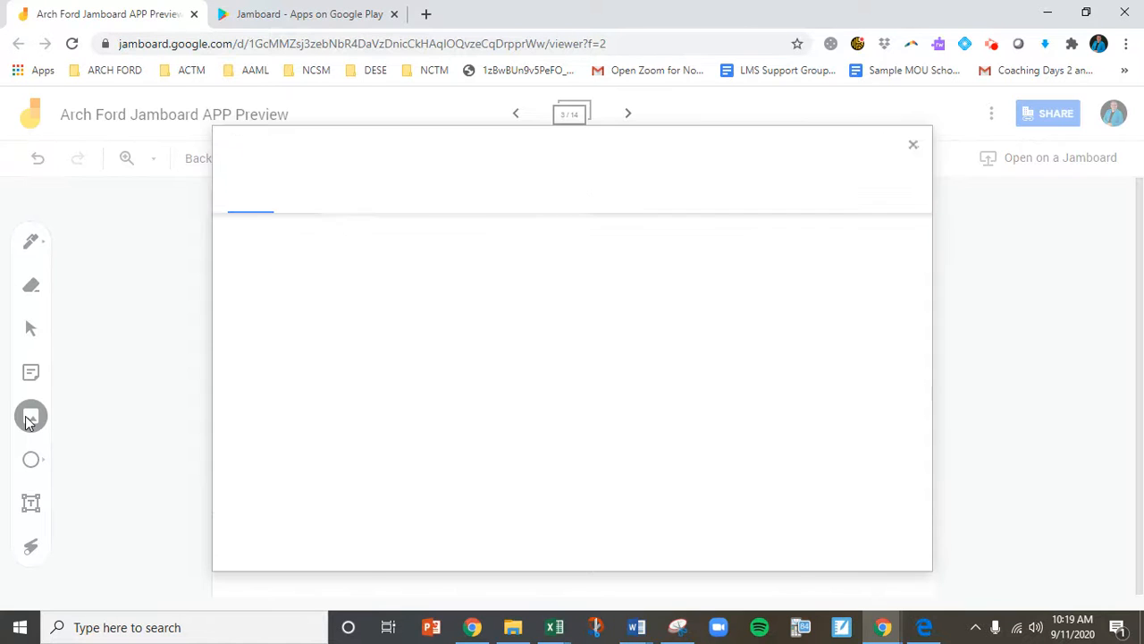
click(30, 416)
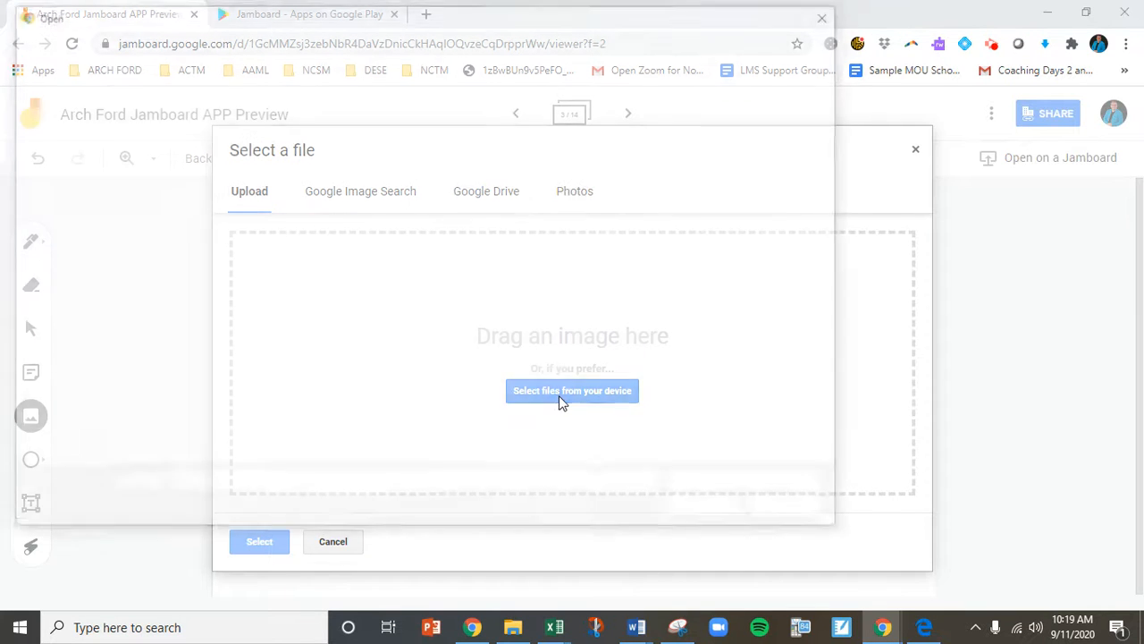
click(572, 390)
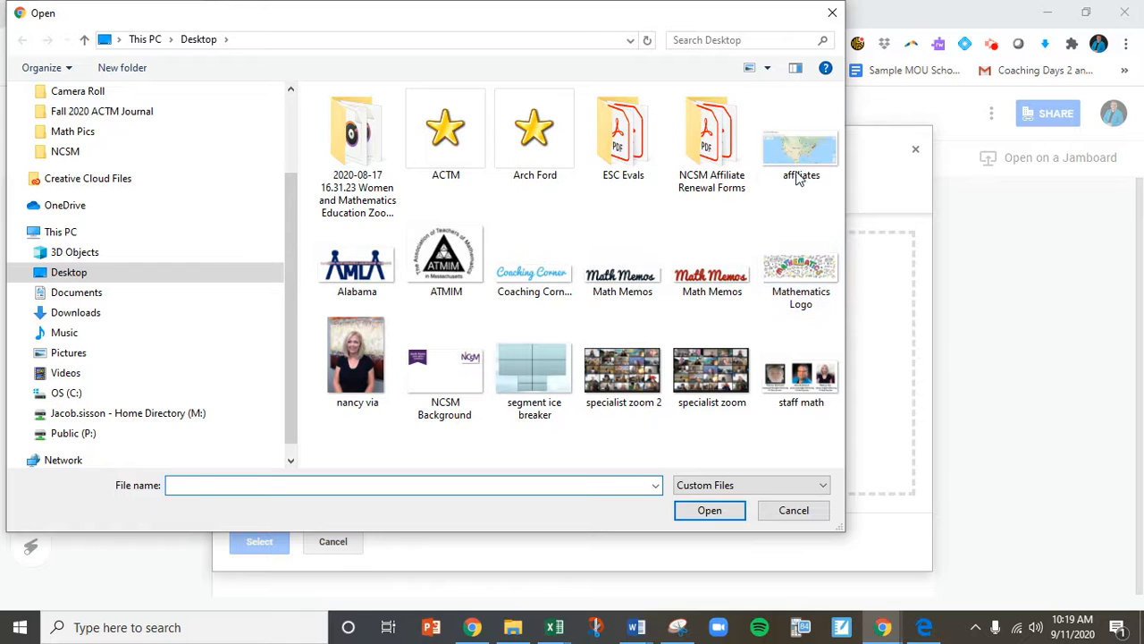
click(800, 139)
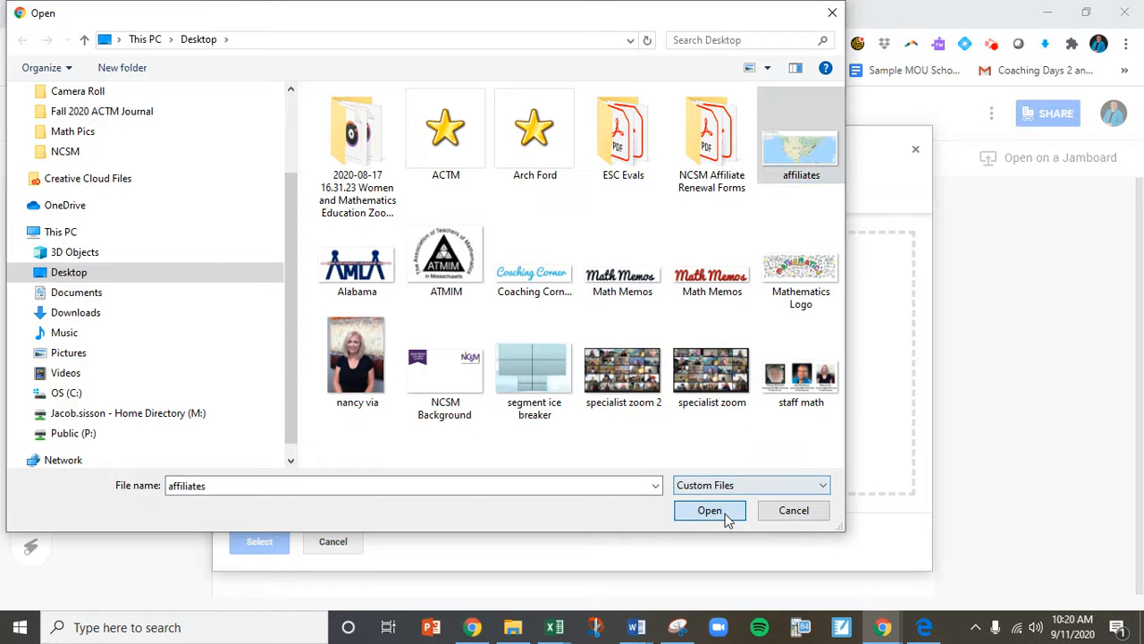
click(709, 510)
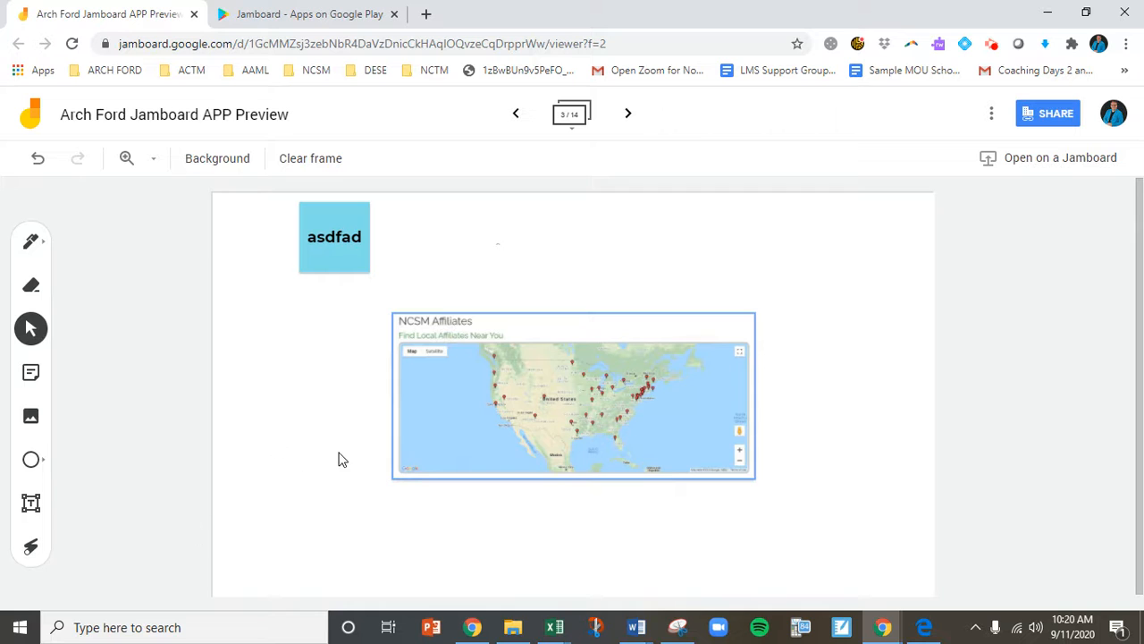
click(30, 459)
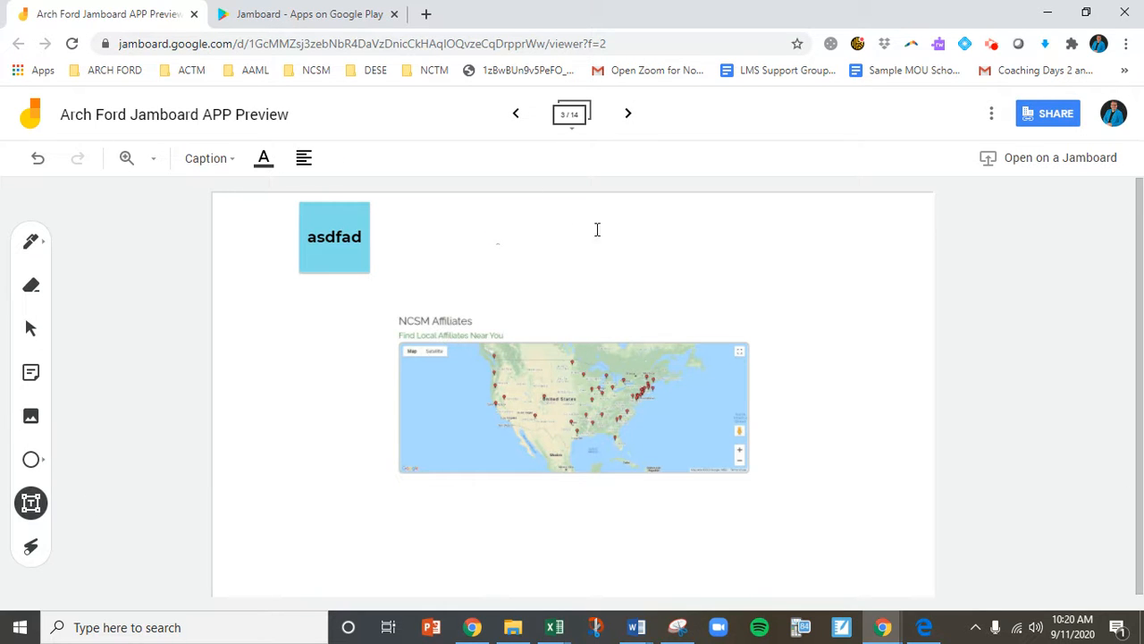
mouse_move(503, 297)
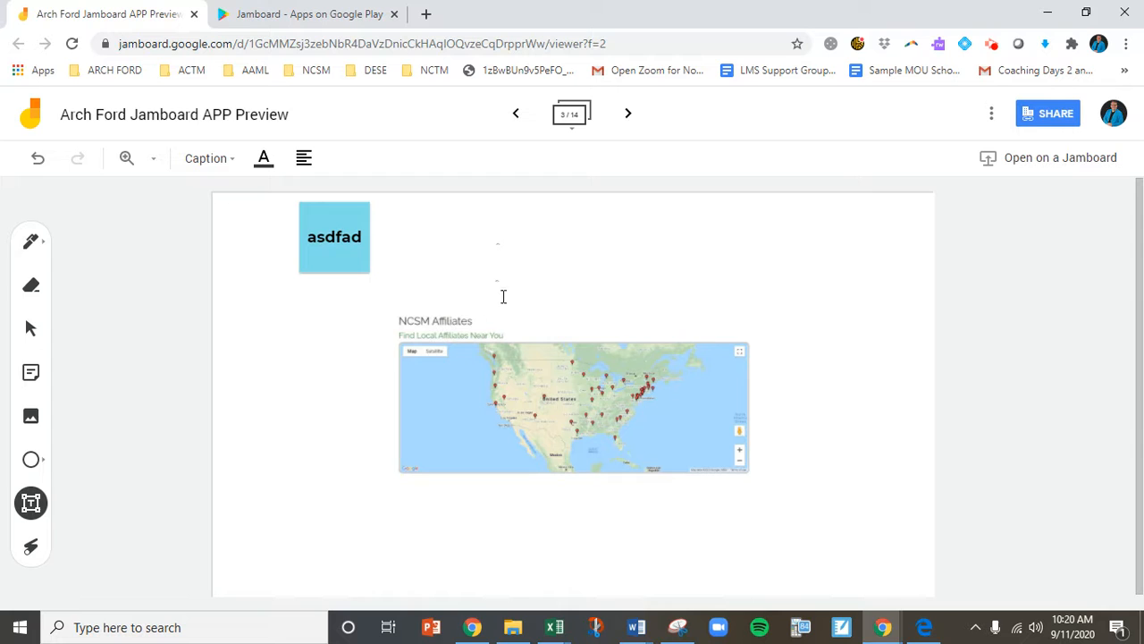
- Add a text box reading 'asfsada' and demonstrate the laser pointer over the map
text(asfsada)
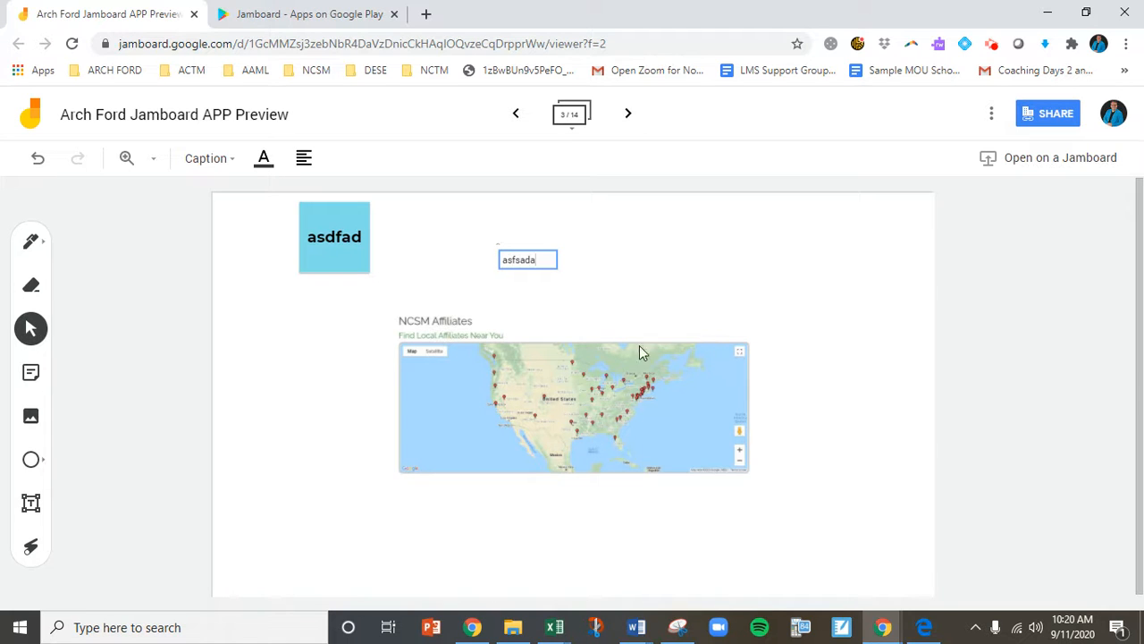
mouse_move(31, 546)
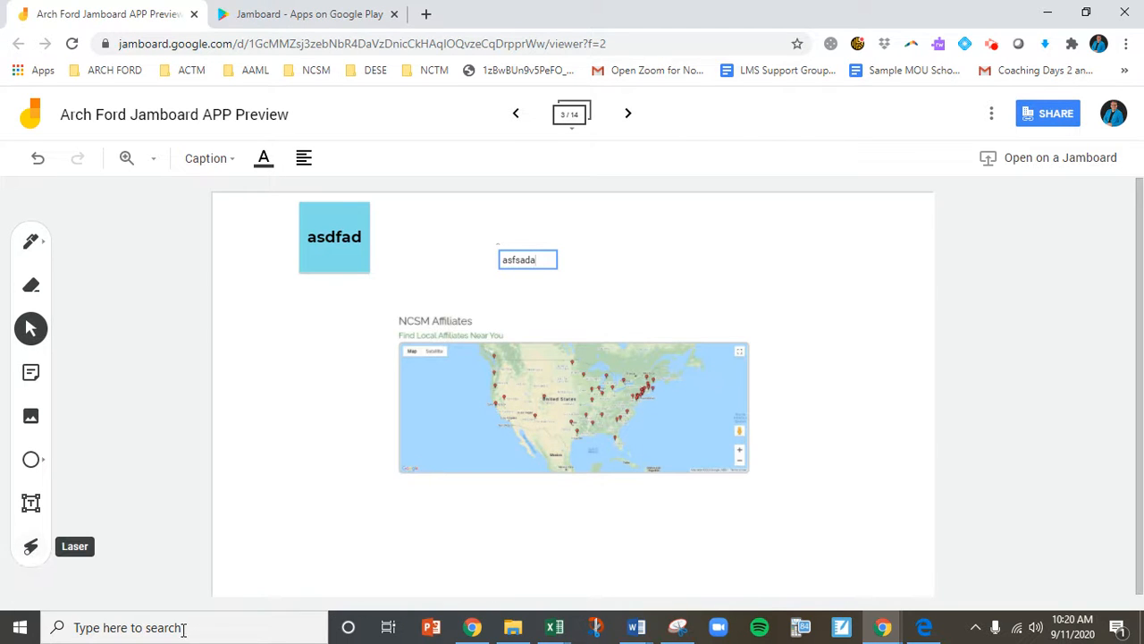
mouse_move(507, 576)
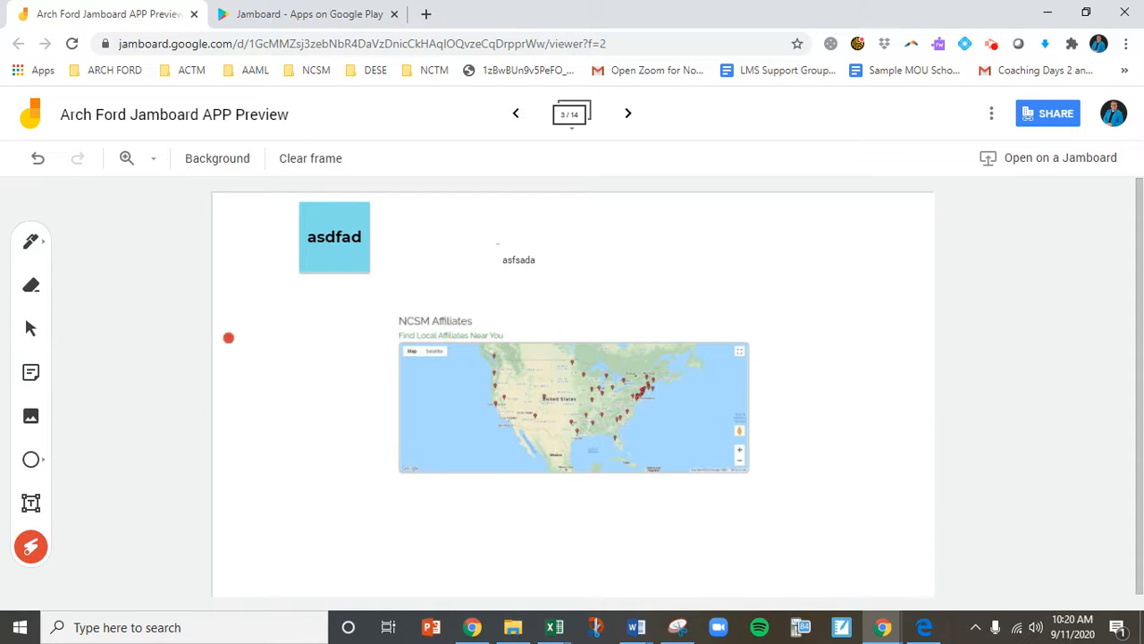
drag(228, 338, 451, 387)
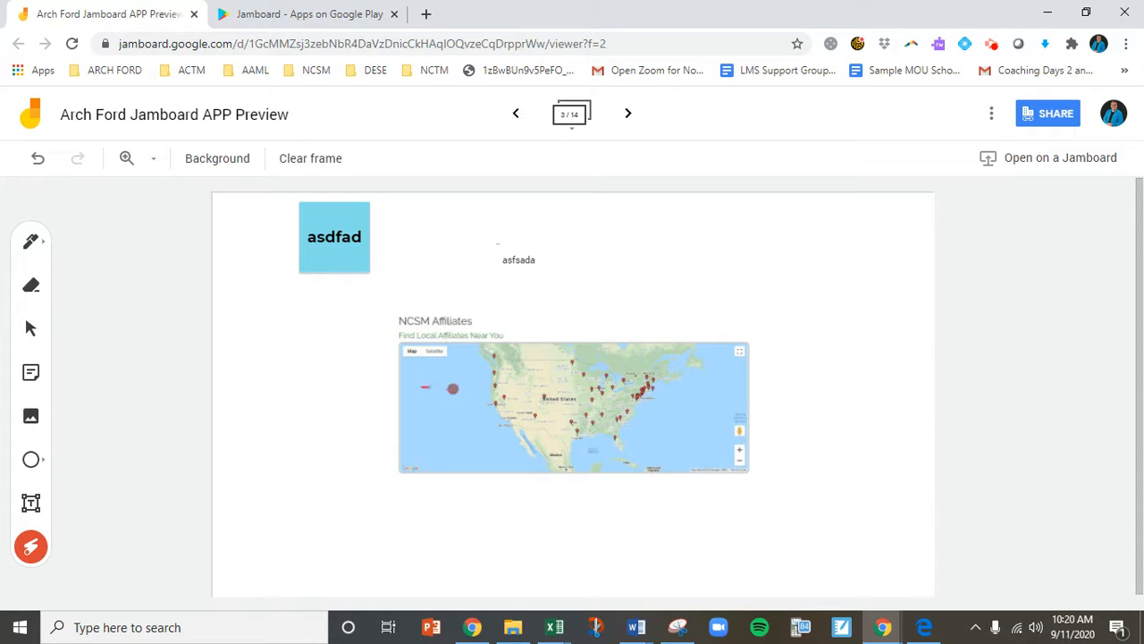
drag(465, 295, 560, 293)
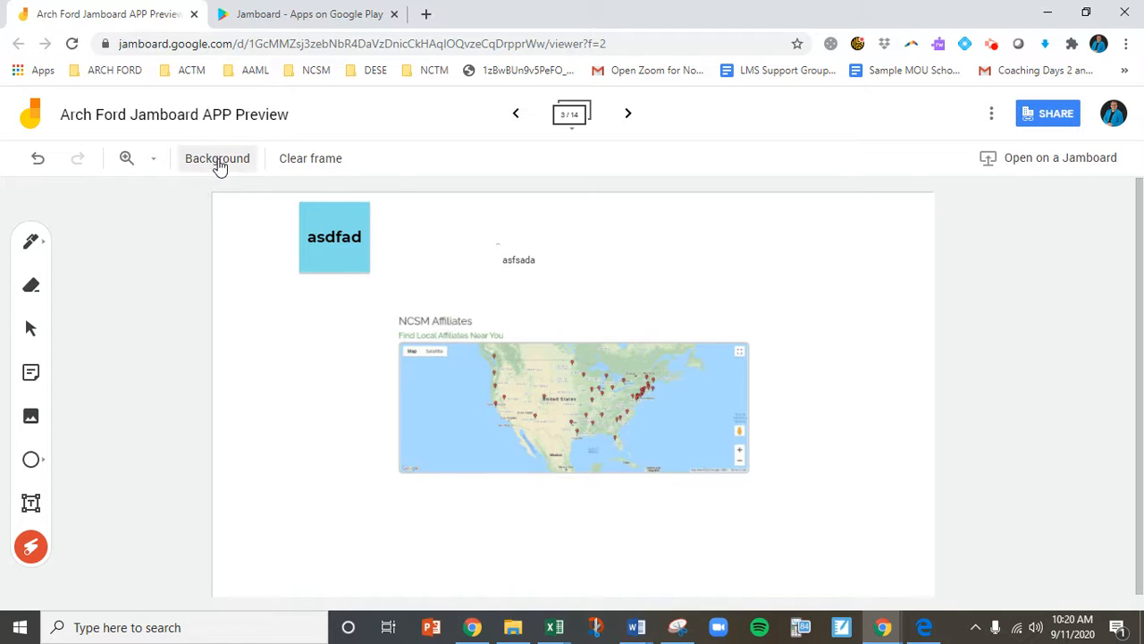
- Switch the background from dots to grid, clear and restore the frame, then go to frame 4
click(217, 158)
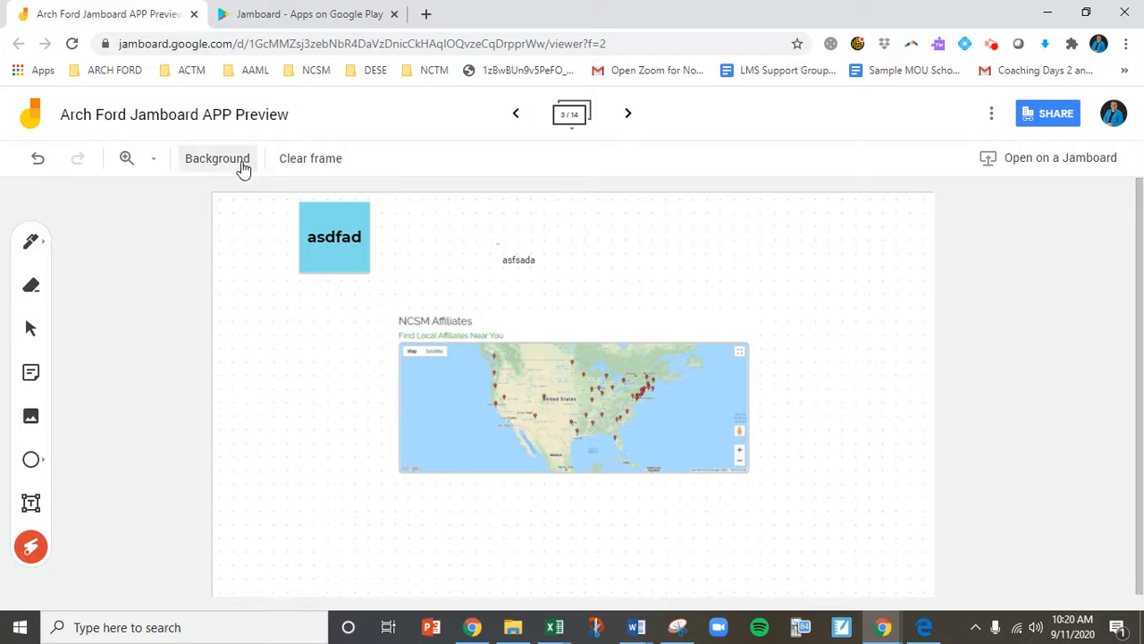
click(218, 158)
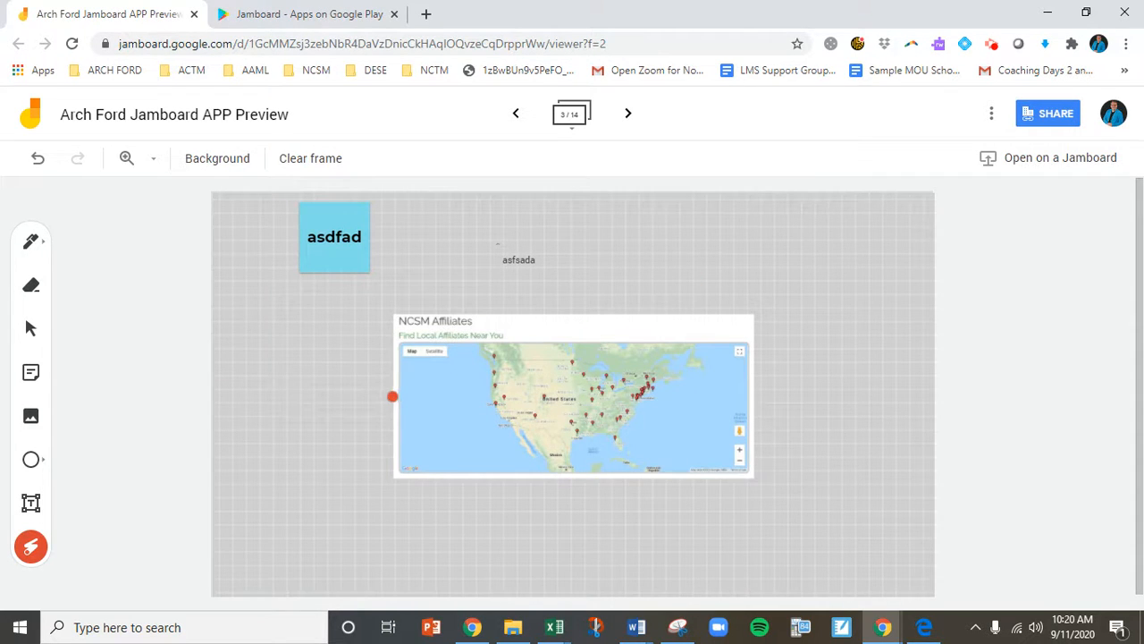
click(311, 159)
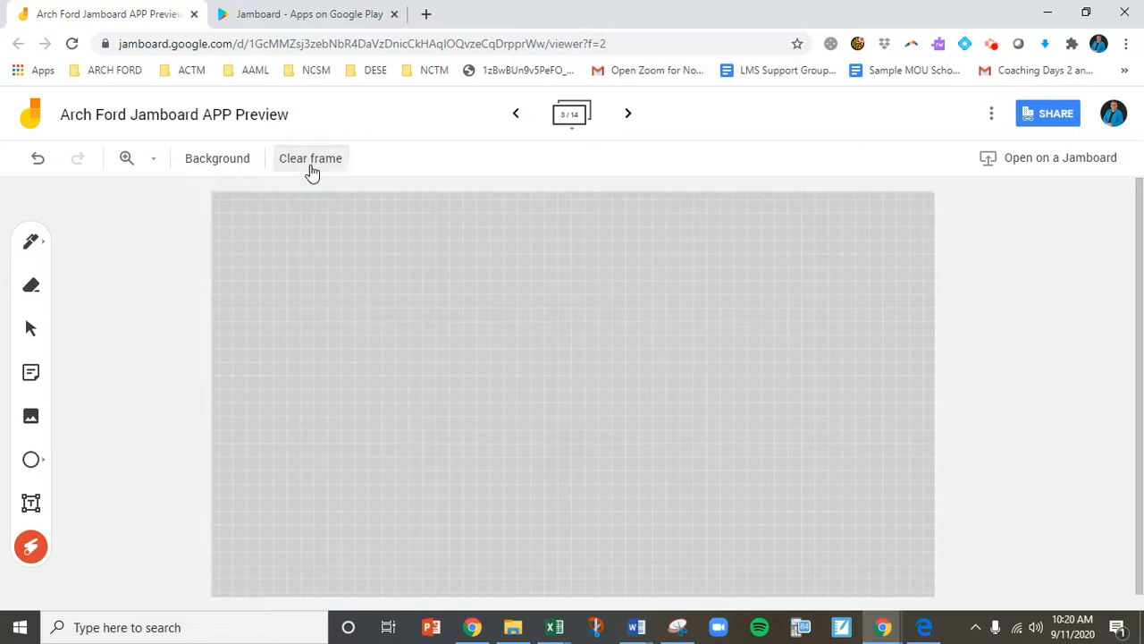
mouse_move(38, 158)
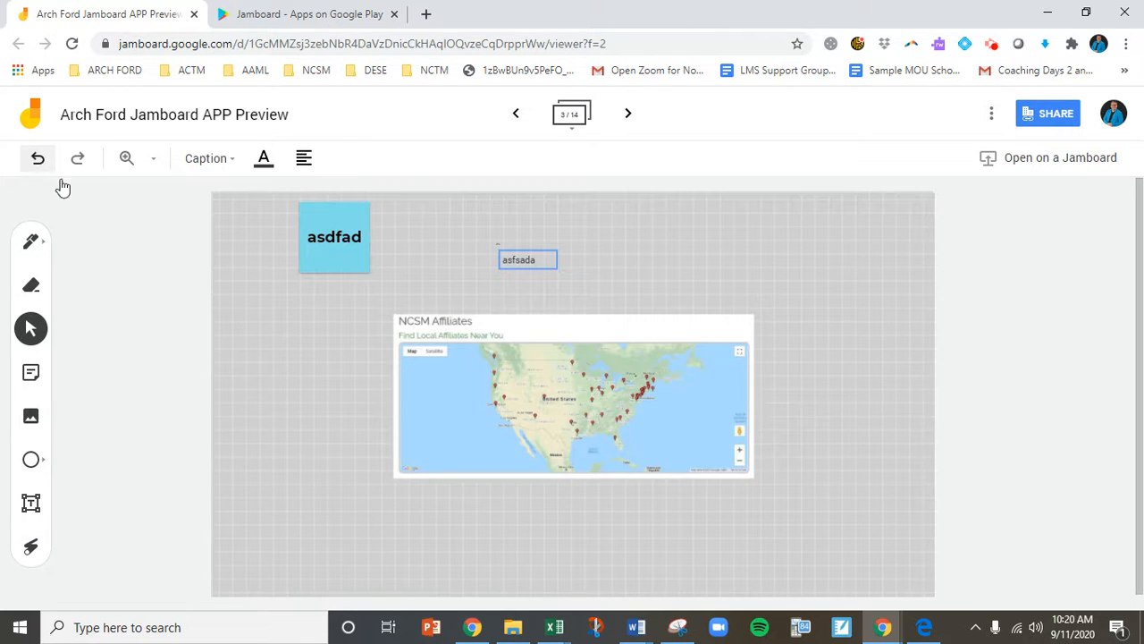
click(37, 158)
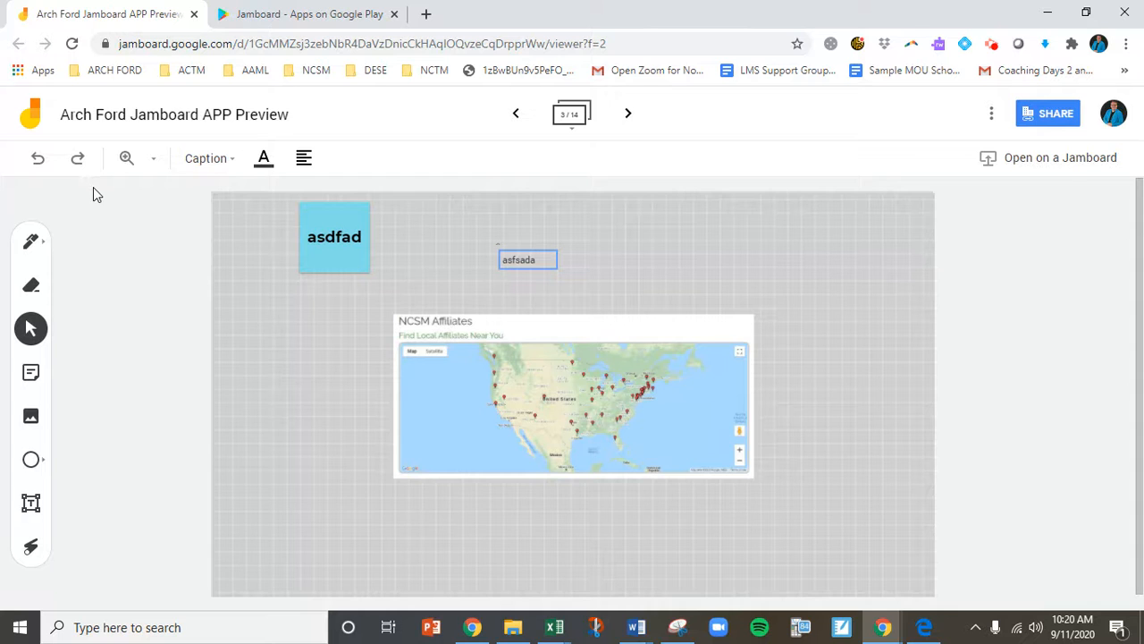
click(628, 114)
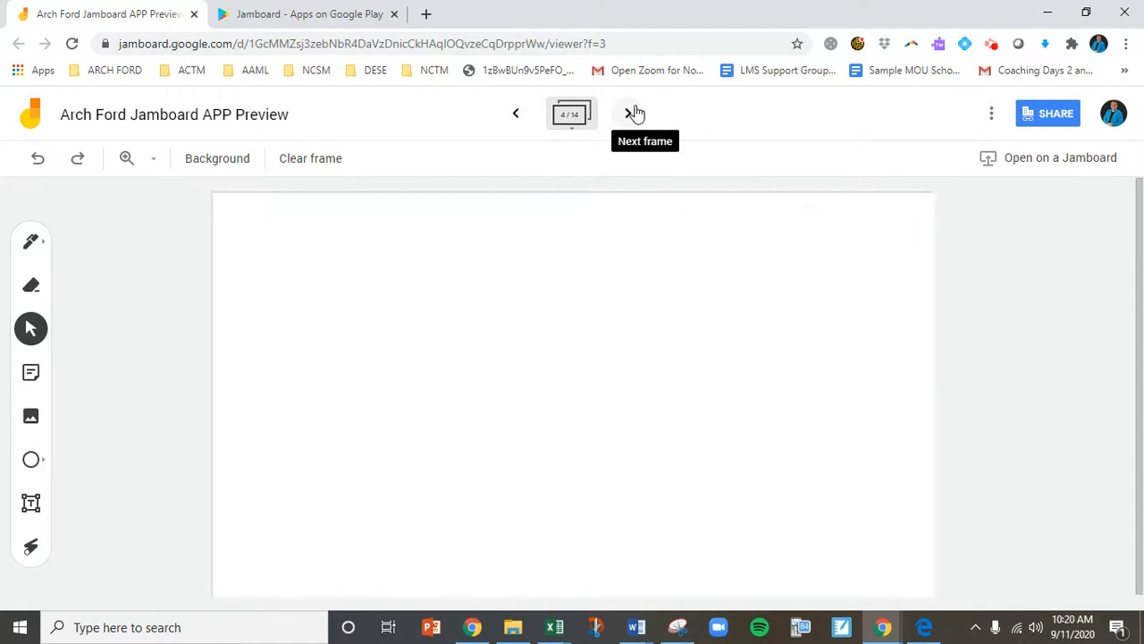
- Move to the NAME sand-timer question frame and duplicate it, growing the deck to 16 frames
click(628, 114)
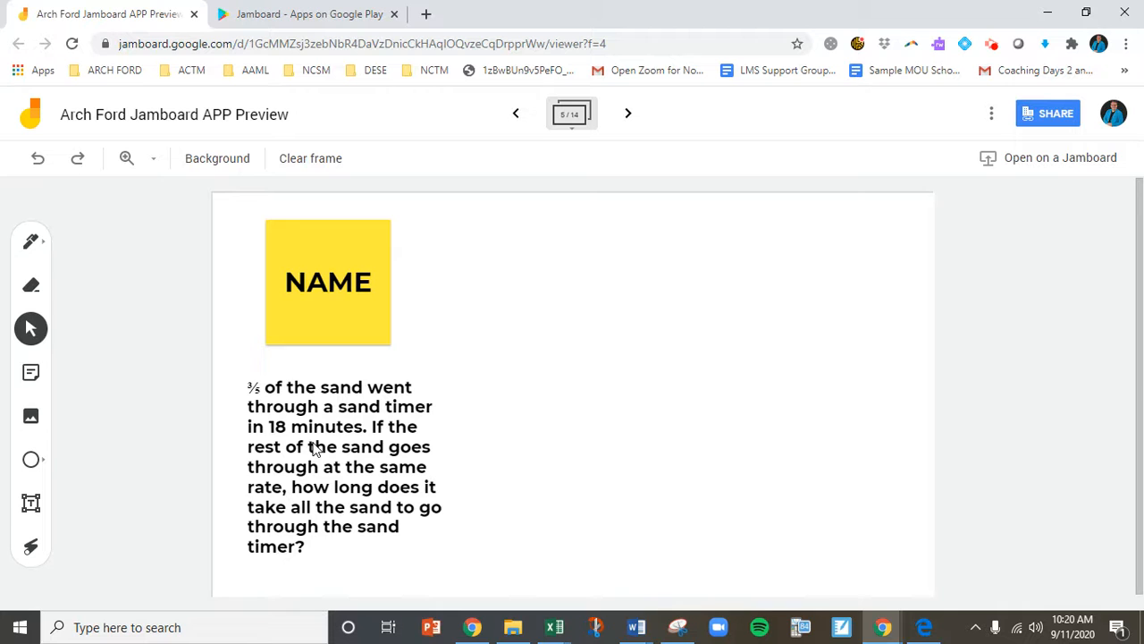
click(570, 114)
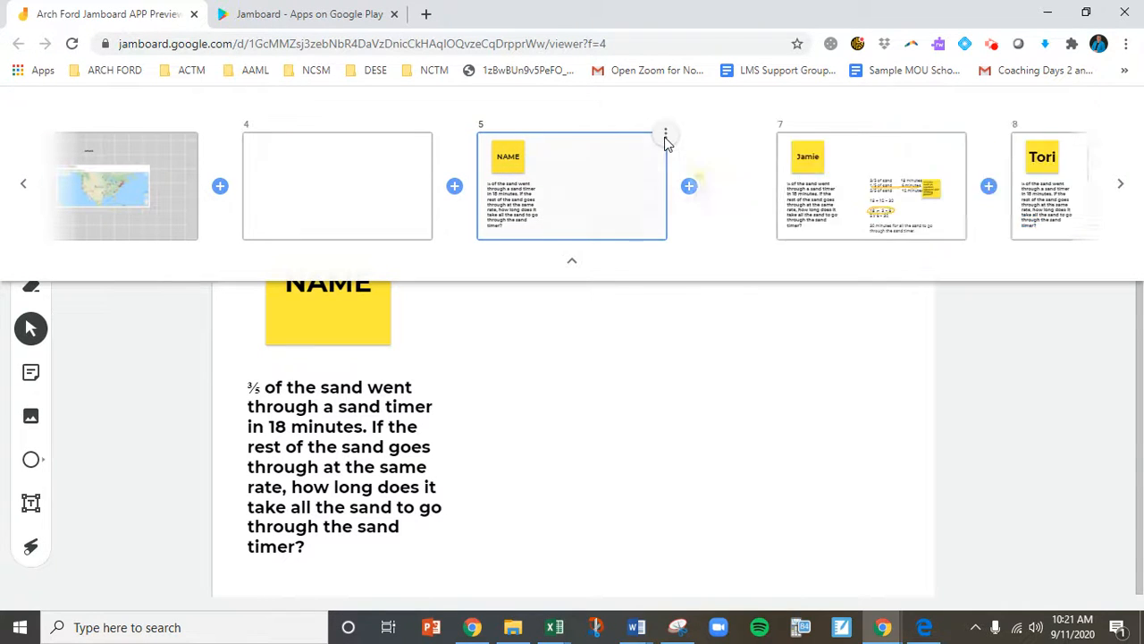
click(666, 134)
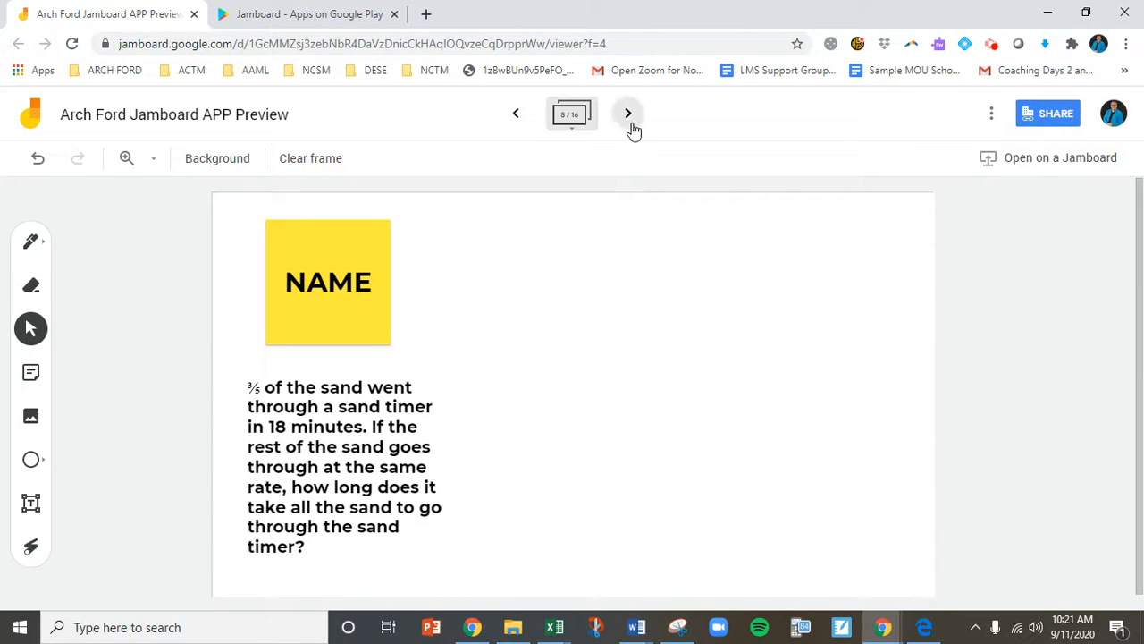
- Page through each student's sand-timer answer frame until frame 15 with the large rounded box
click(627, 112)
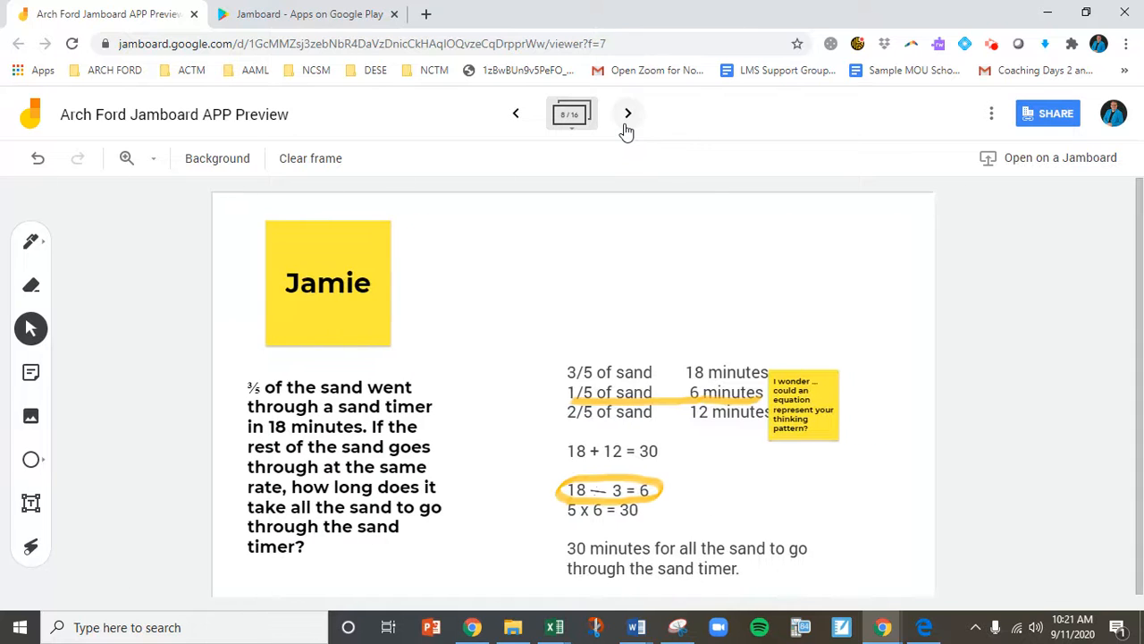
mouse_move(642, 143)
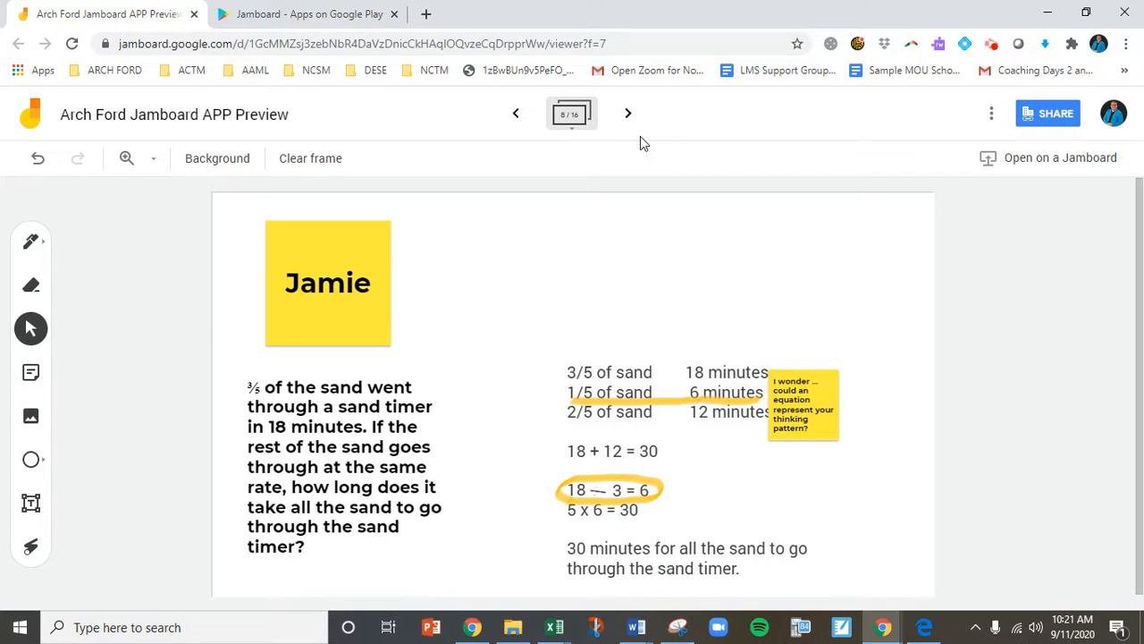
click(627, 112)
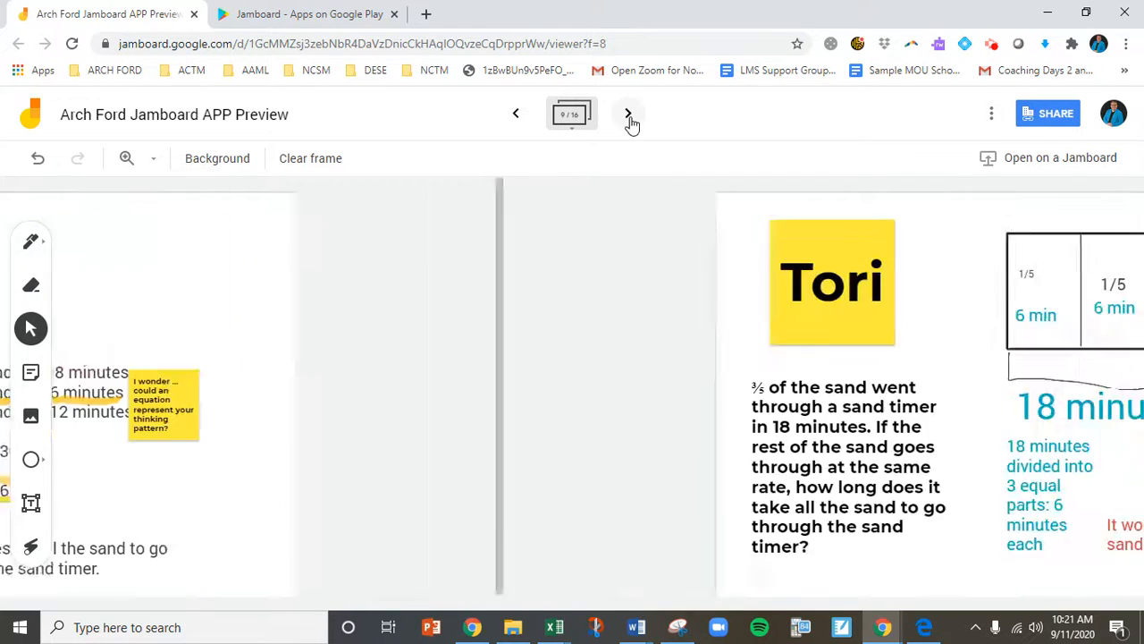
click(628, 113)
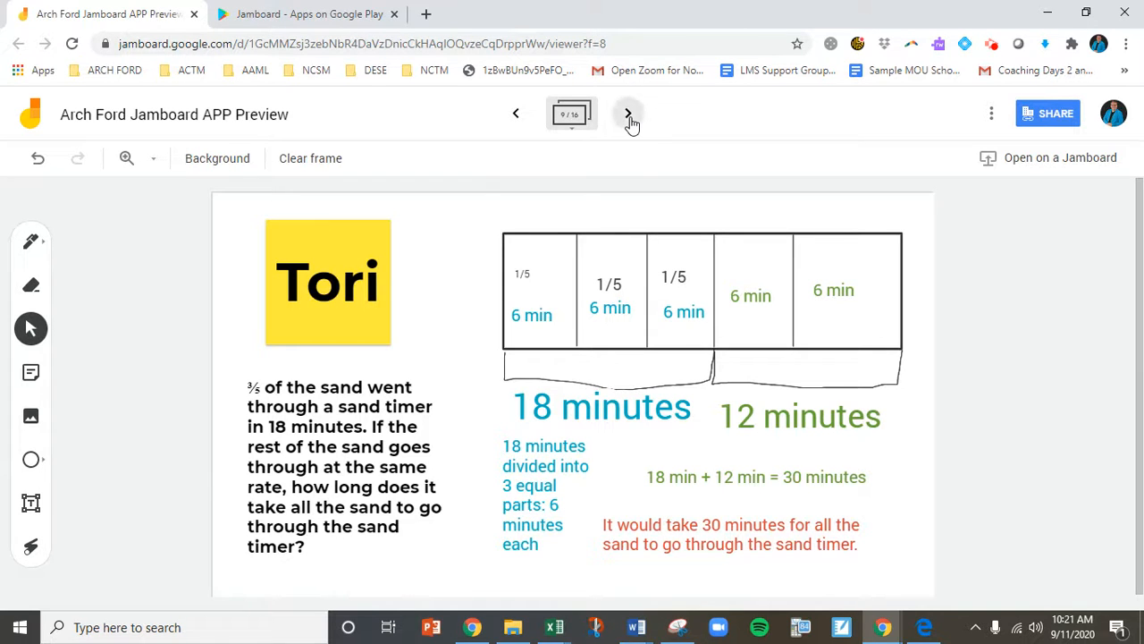
click(628, 112)
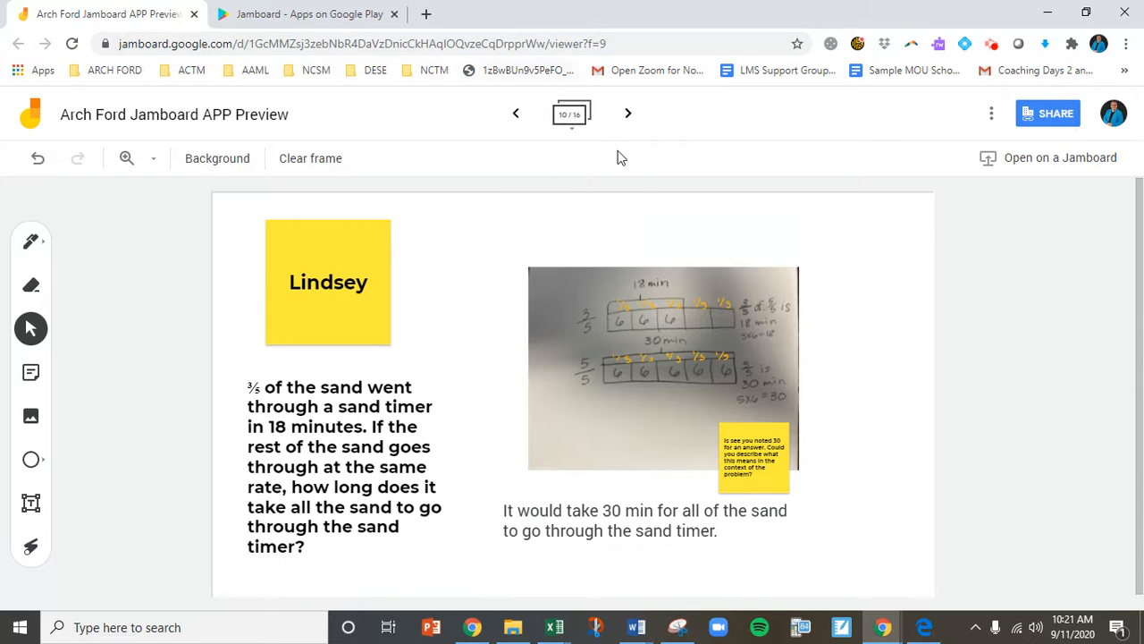
click(629, 112)
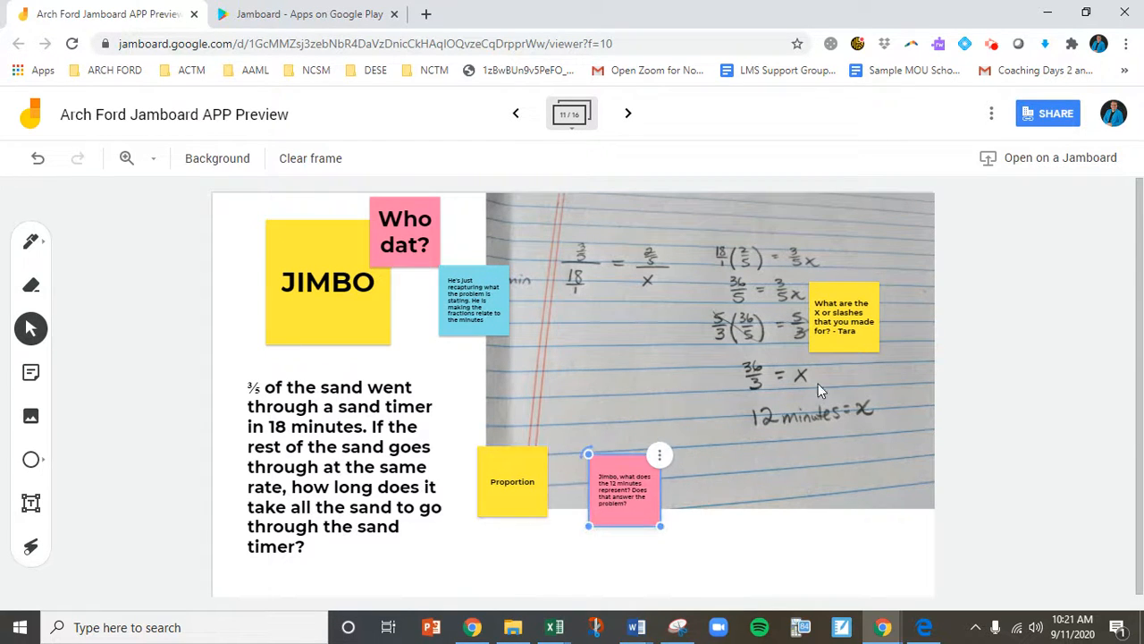
click(628, 114)
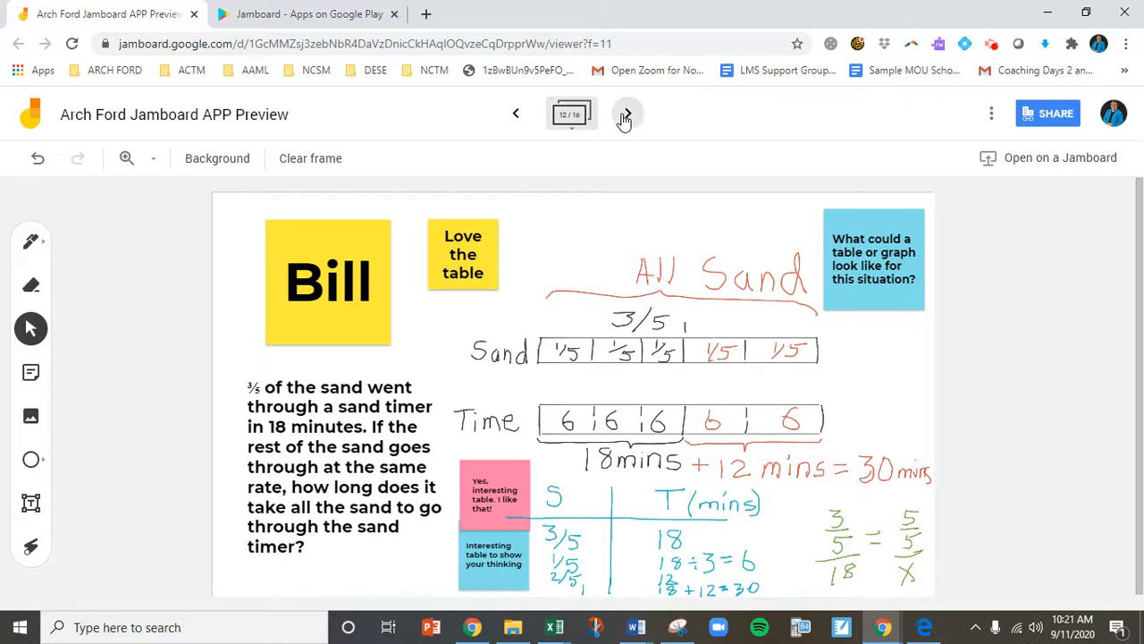
click(627, 114)
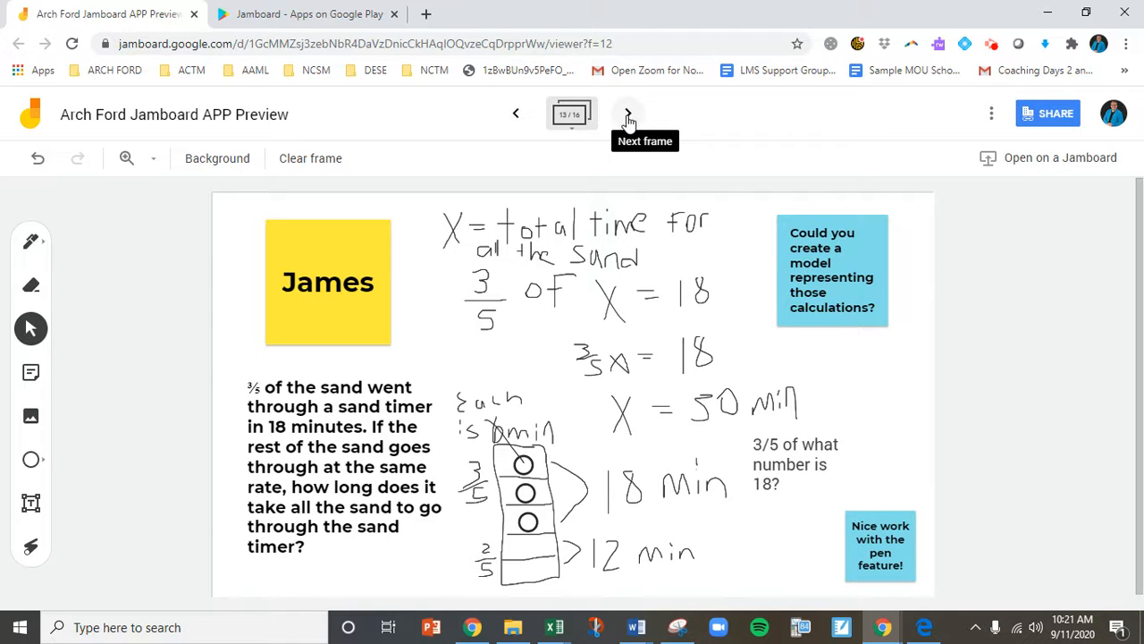
mouse_move(610, 422)
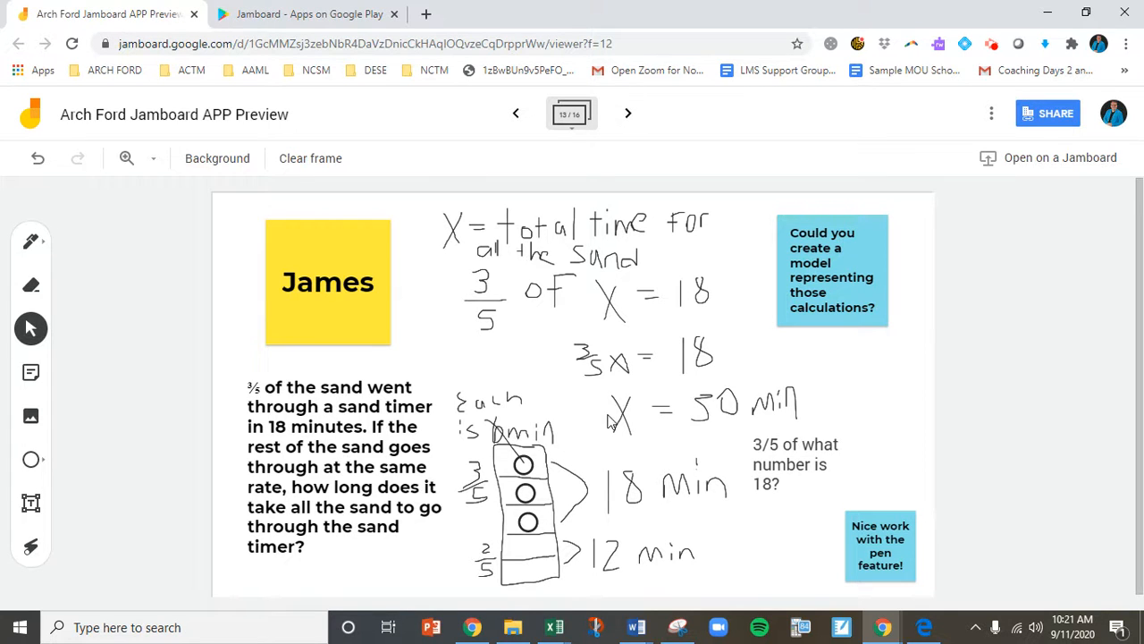
mouse_move(715, 440)
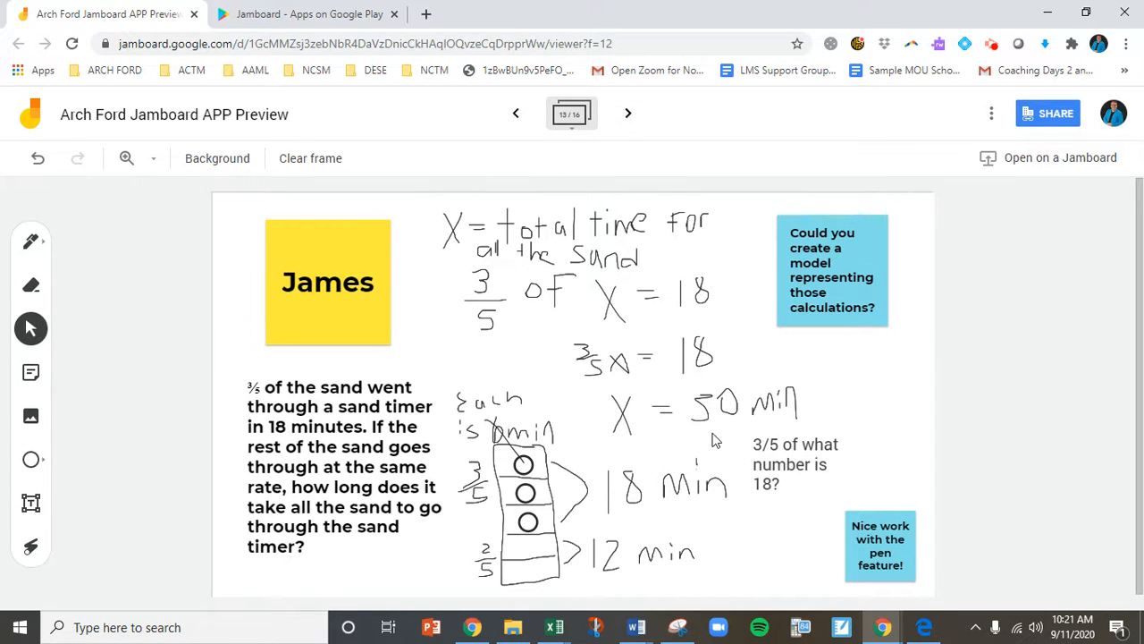
click(627, 113)
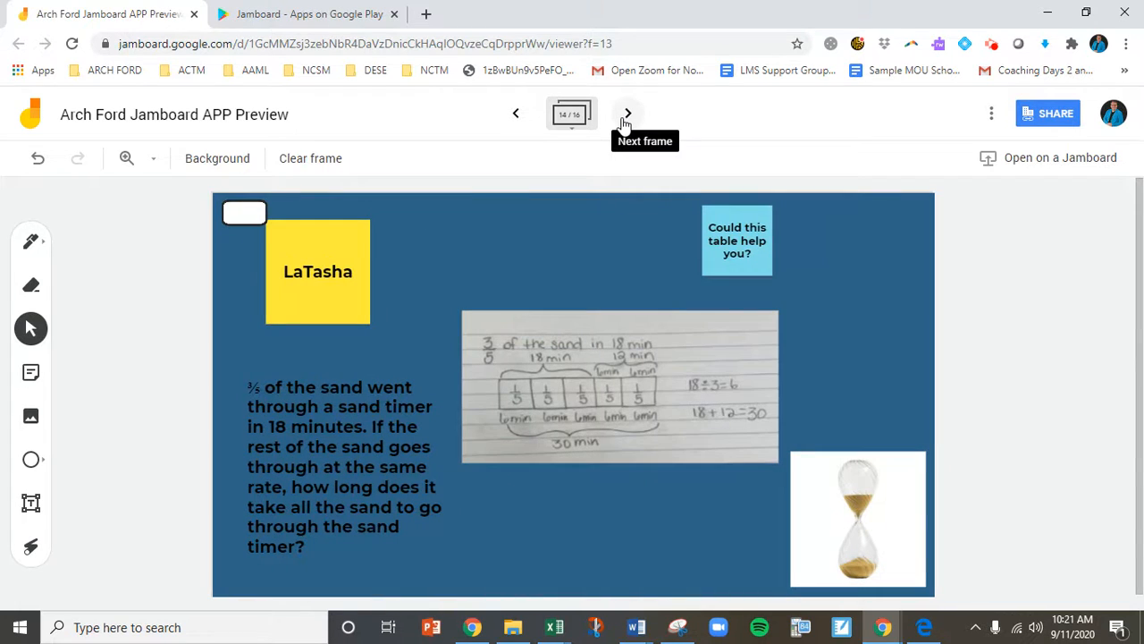
click(627, 113)
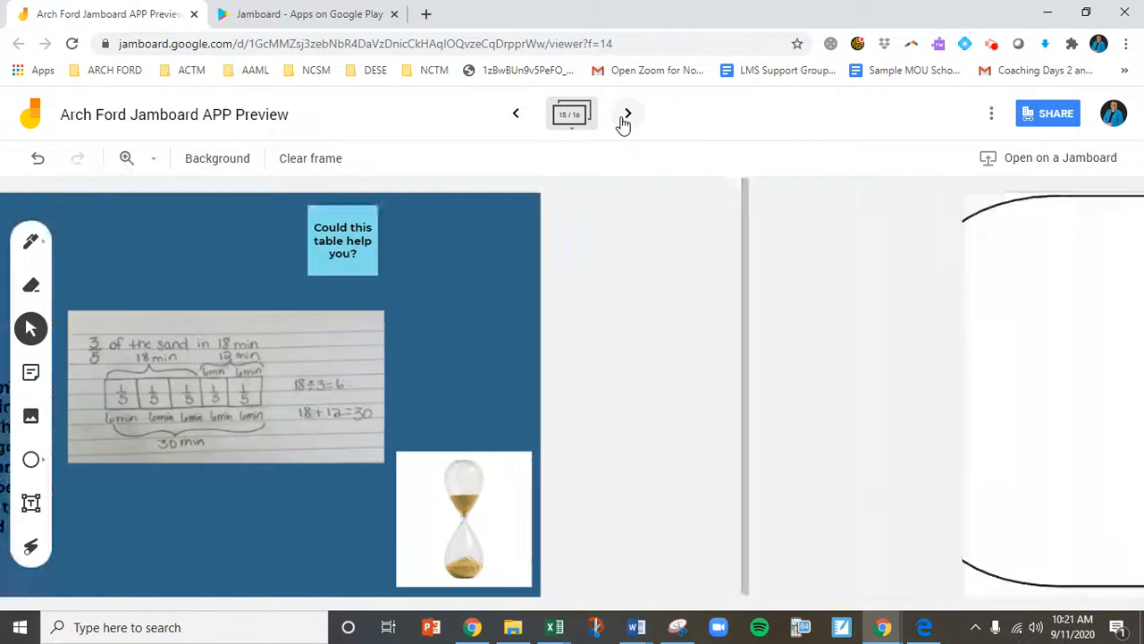
click(628, 114)
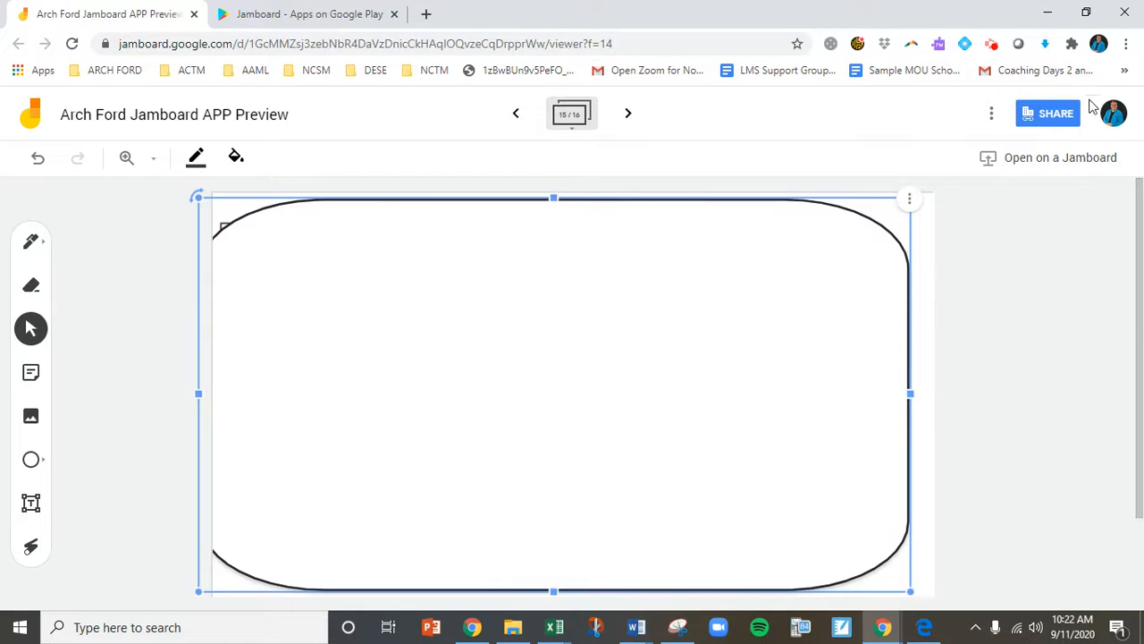
- Set the board's link sharing so anyone with the link can view
click(1048, 114)
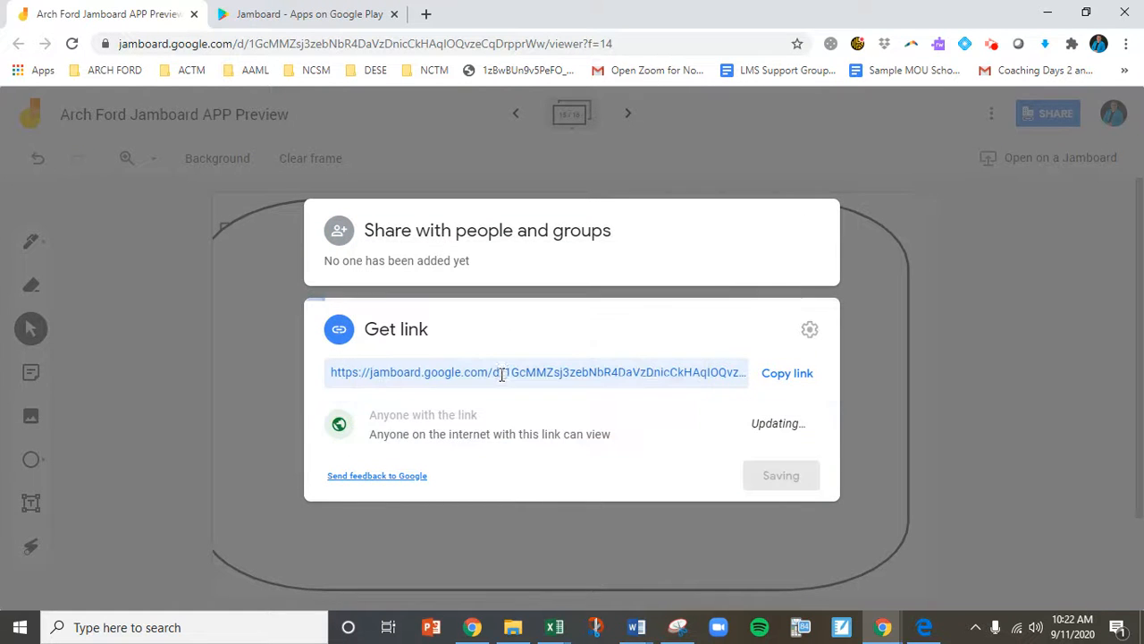
click(781, 423)
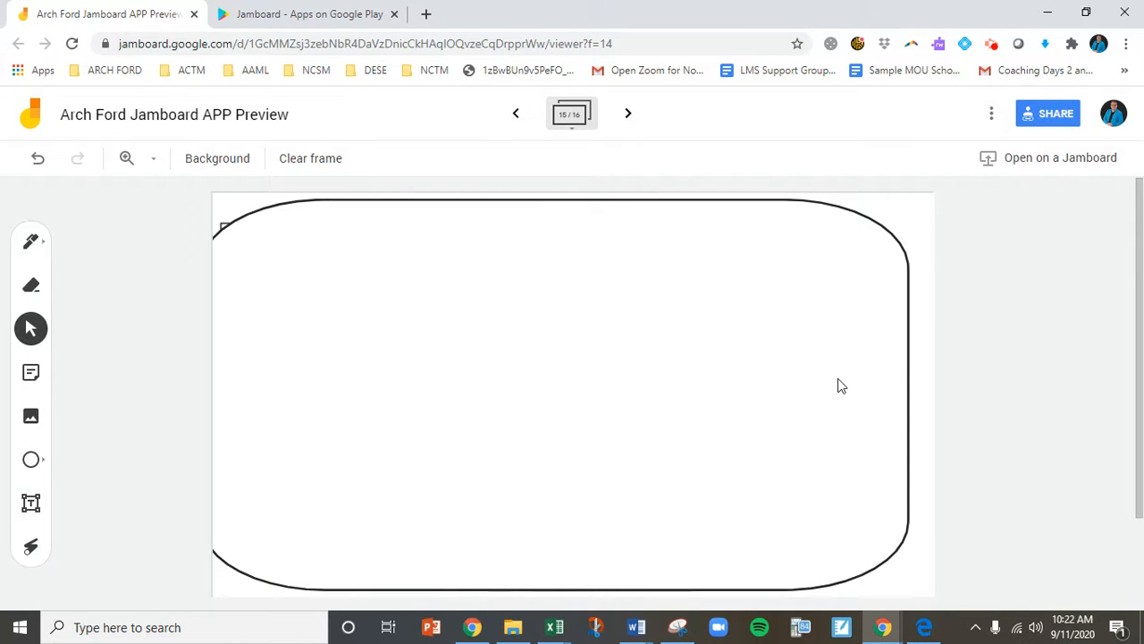
mouse_move(876, 368)
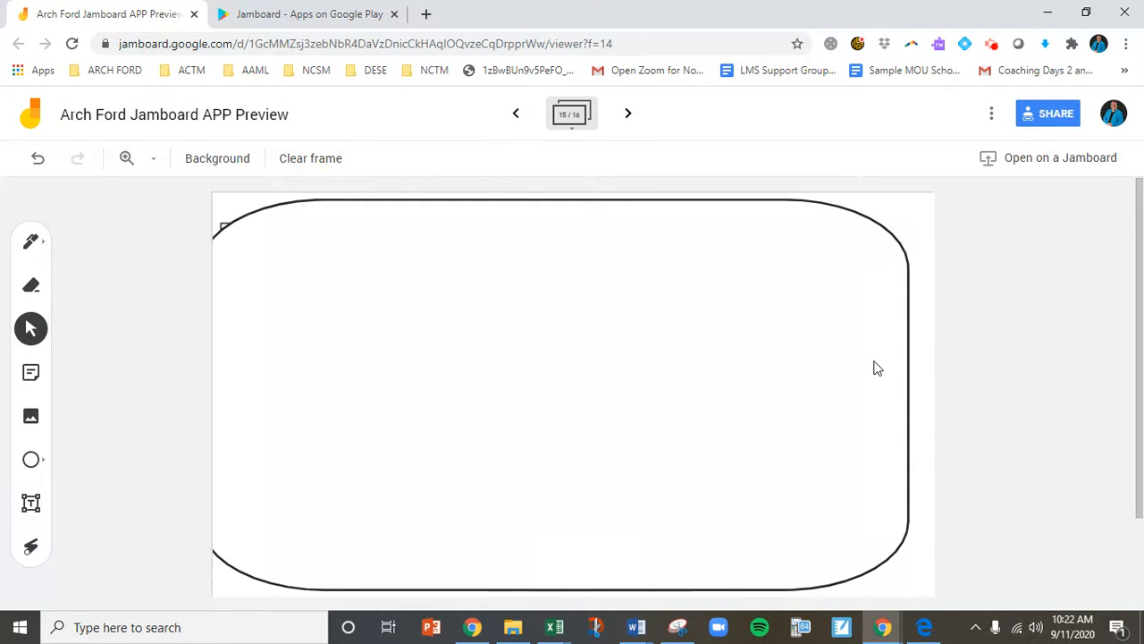
mouse_move(778, 174)
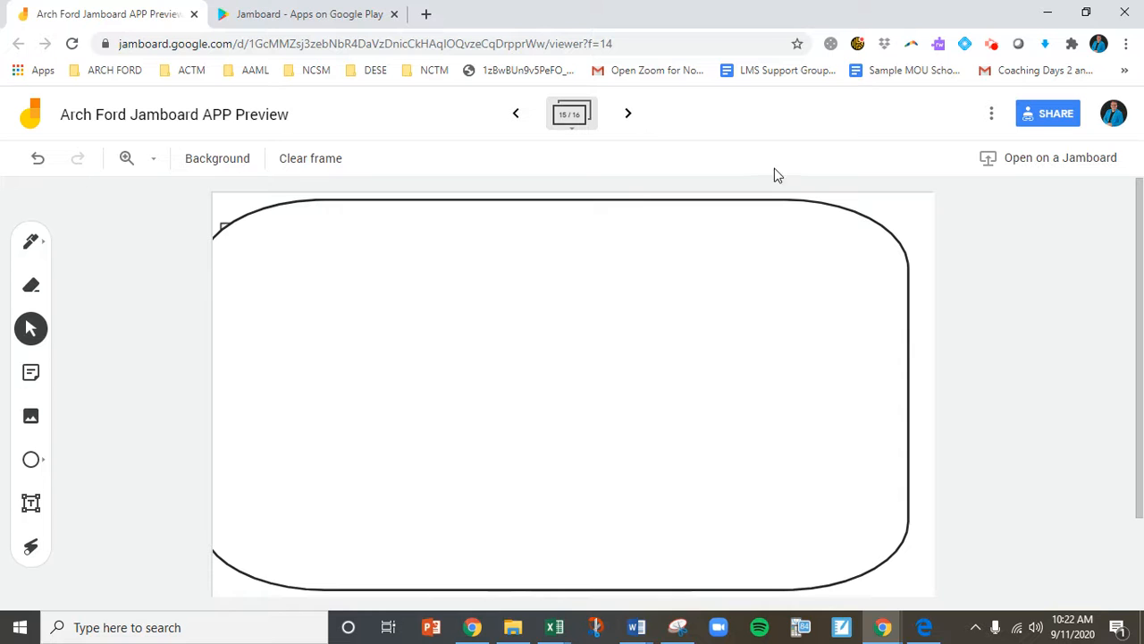
- Advance to frame 16, the Arch Ford math specialists closing slide
click(627, 113)
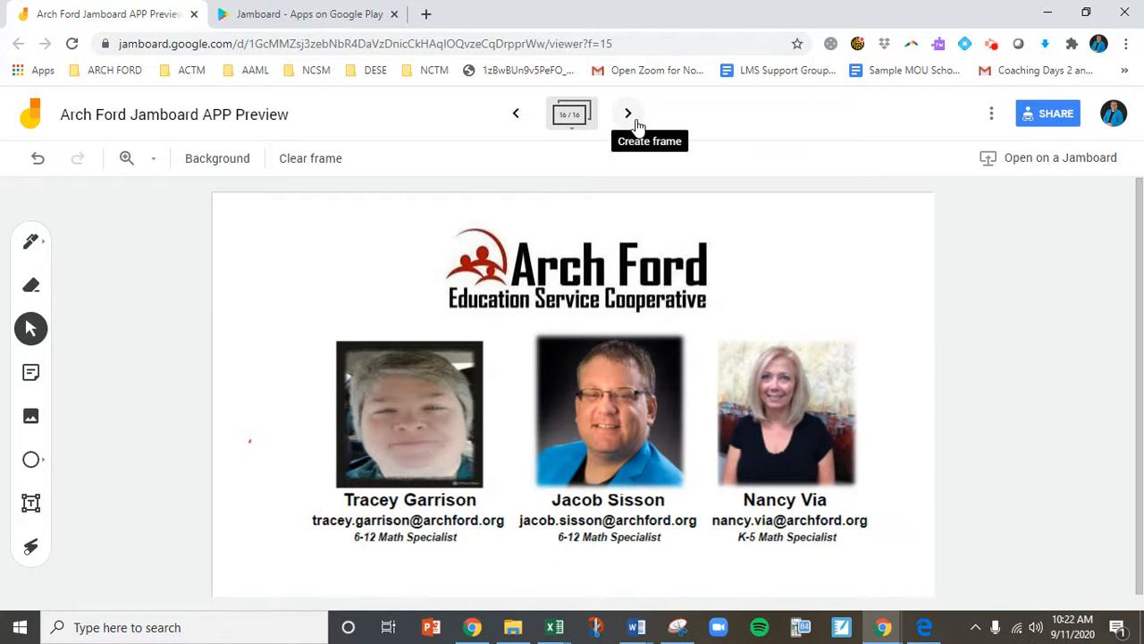